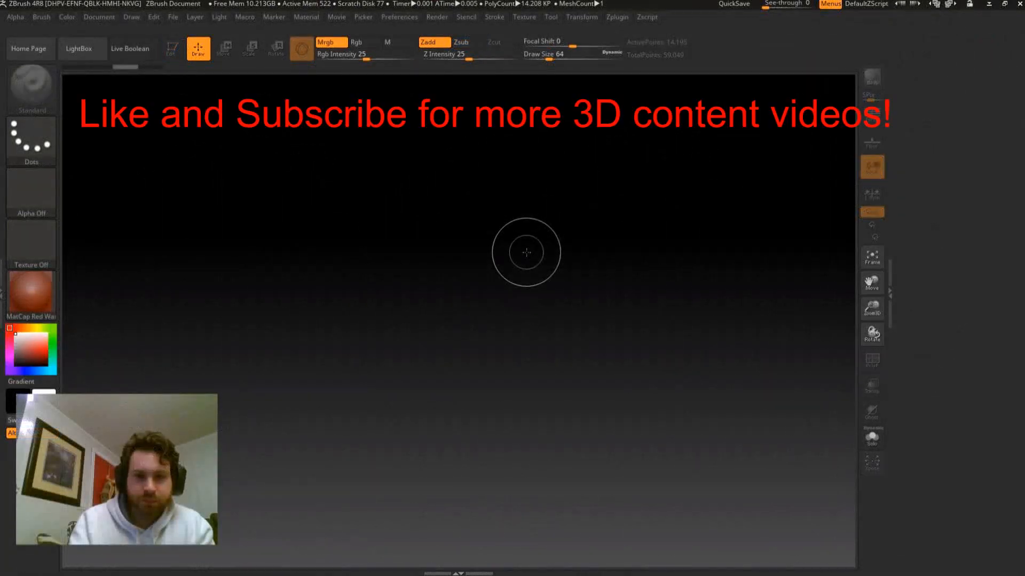
pyautogui.moveTo(618, 12)
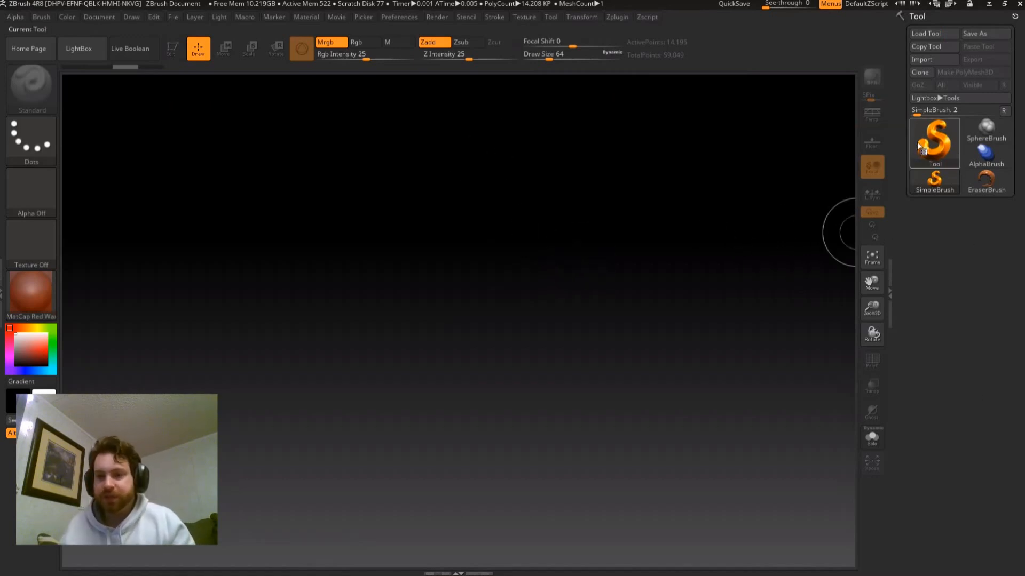
# Start from the Sphere3D model and assign it the MatCap Metal01 grey metal material.
pyautogui.click(934, 138)
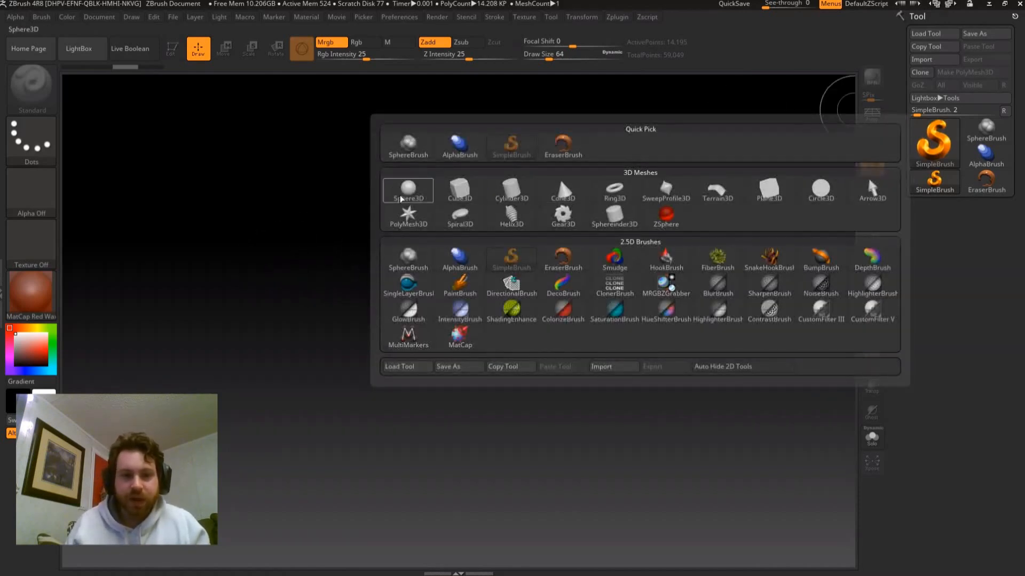
pyautogui.click(406, 190)
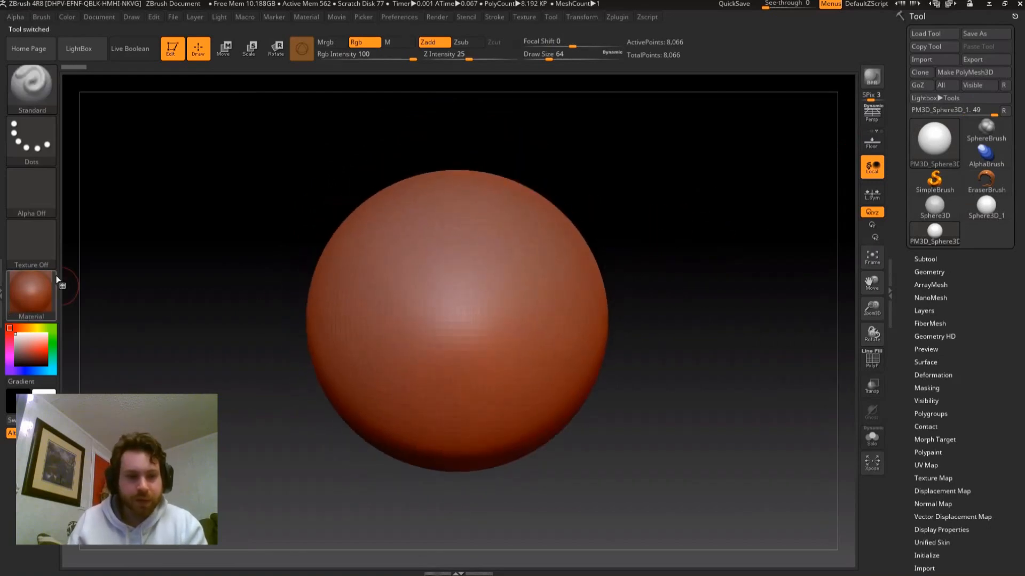
pyautogui.click(30, 295)
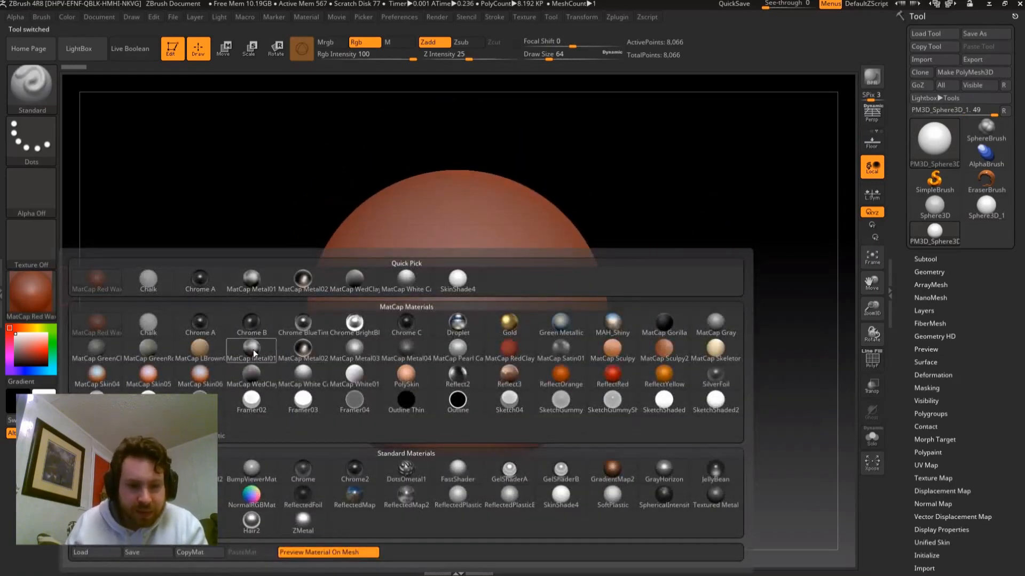
pyautogui.click(250, 355)
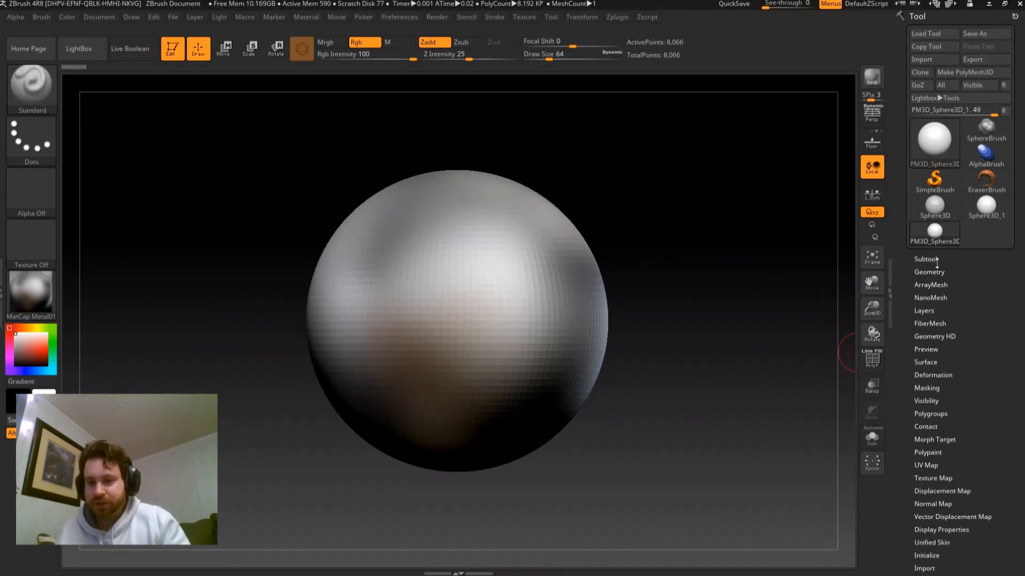
# Duplicate the sphere as a new subtool and remesh it with DynaMesh from the Geometry panel.
pyautogui.click(926, 259)
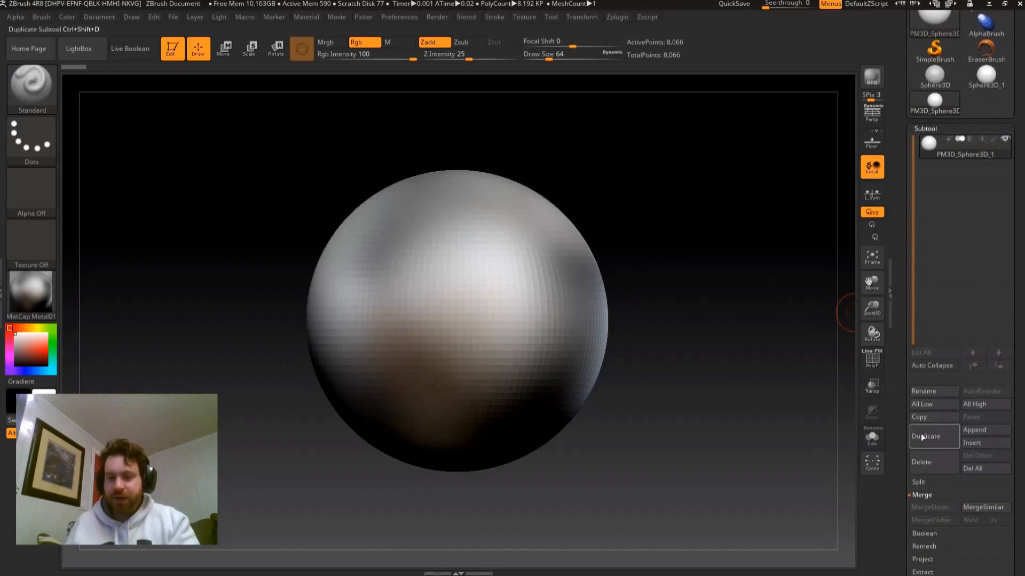
pyautogui.click(925, 437)
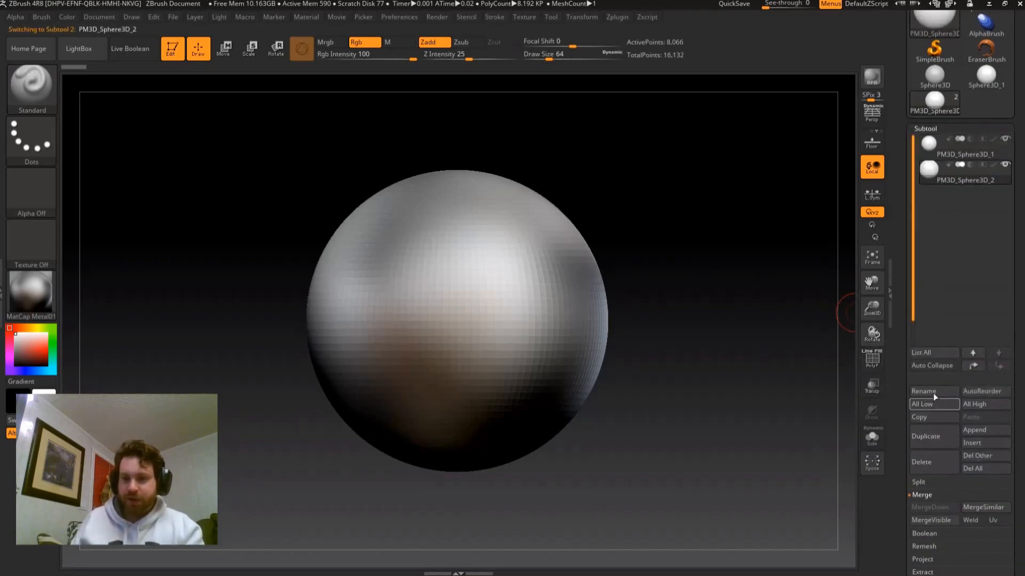
pyautogui.click(924, 128)
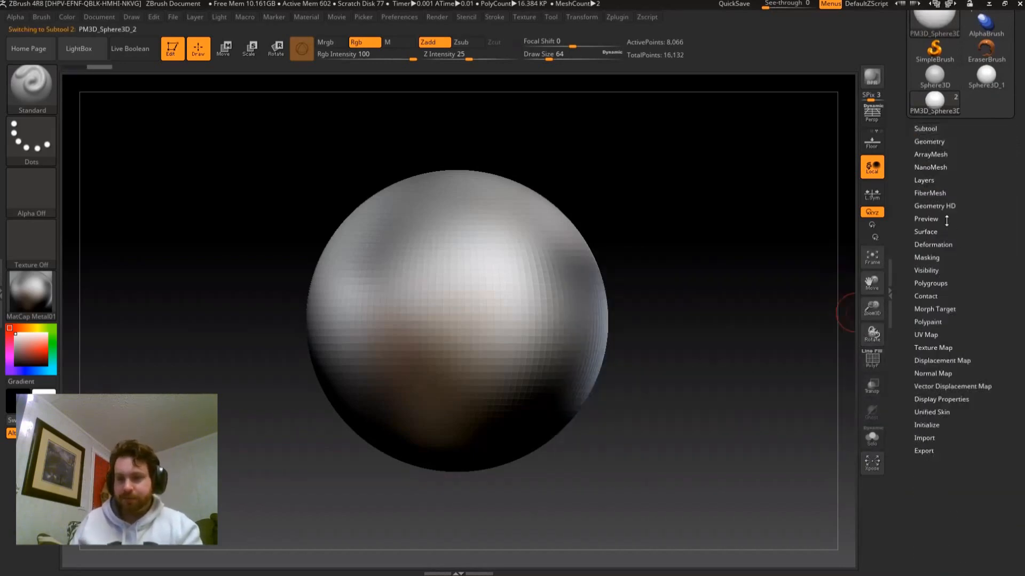
pyautogui.click(929, 141)
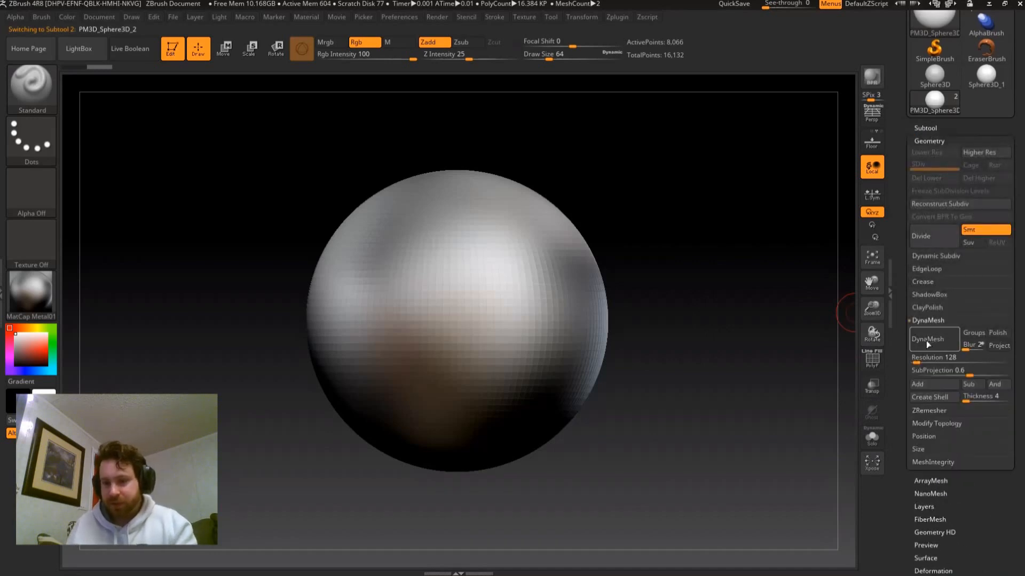
pyautogui.click(926, 340)
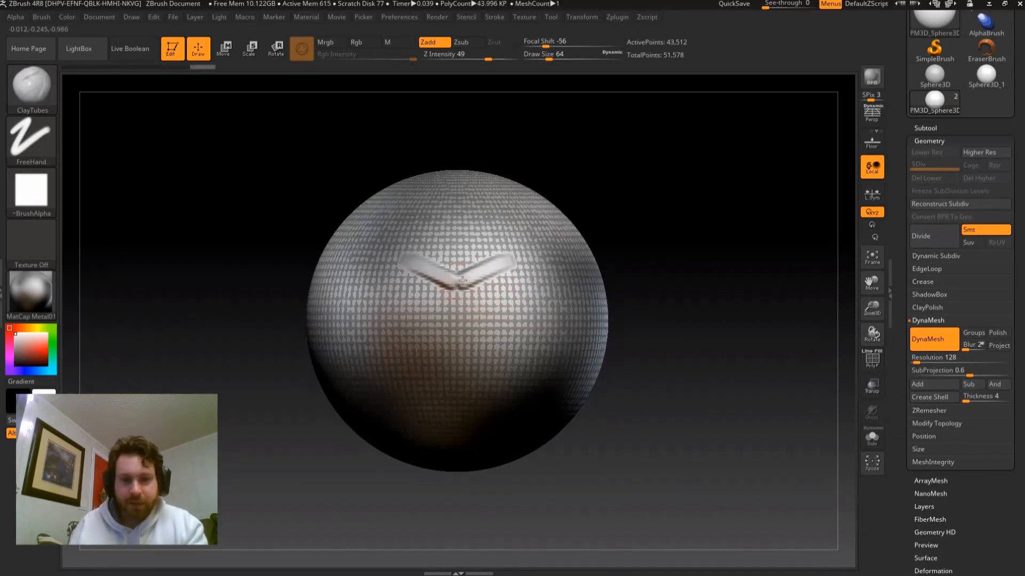
# Lay ClayTubes strokes on the sphere's front to build up the raised plate mass.
pyautogui.moveTo(461, 280); pyautogui.dragTo(575, 234)
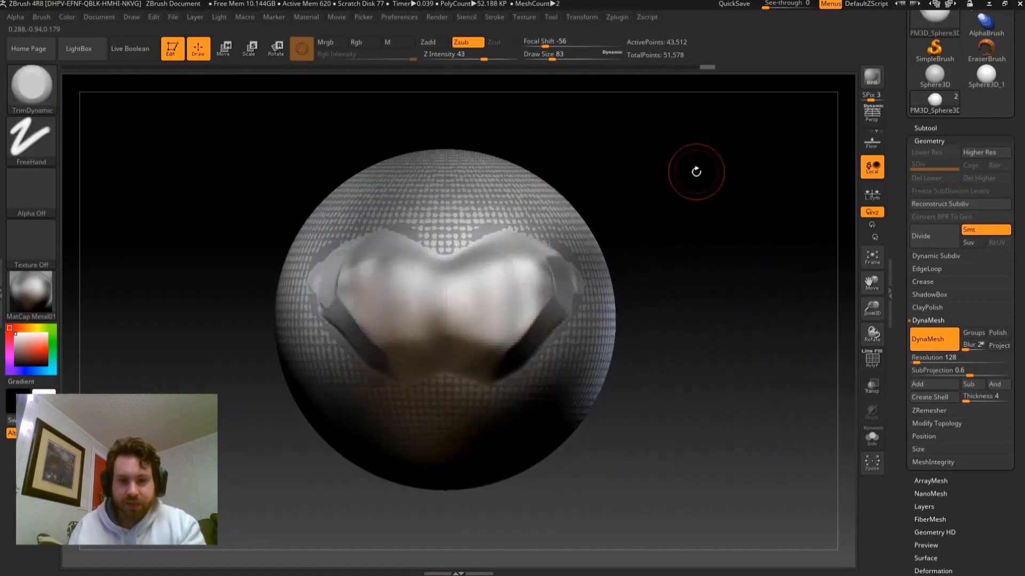
# Trim and flatten the plate's lower edge into a crisp plane with TrimDynamic and hPolish.
pyautogui.moveTo(695, 171); pyautogui.dragTo(487, 350)
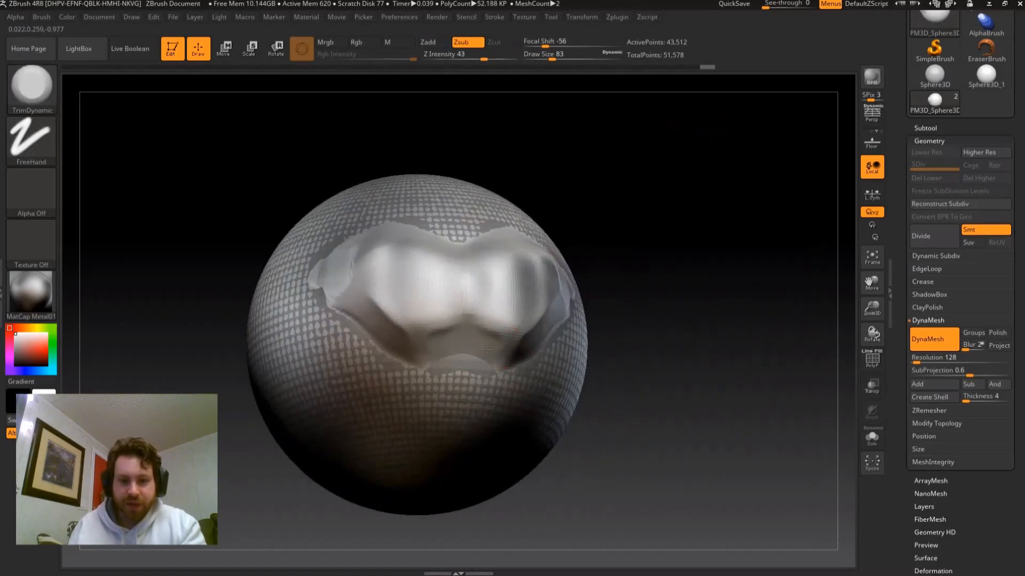
pyautogui.moveTo(487, 348); pyautogui.dragTo(394, 345)
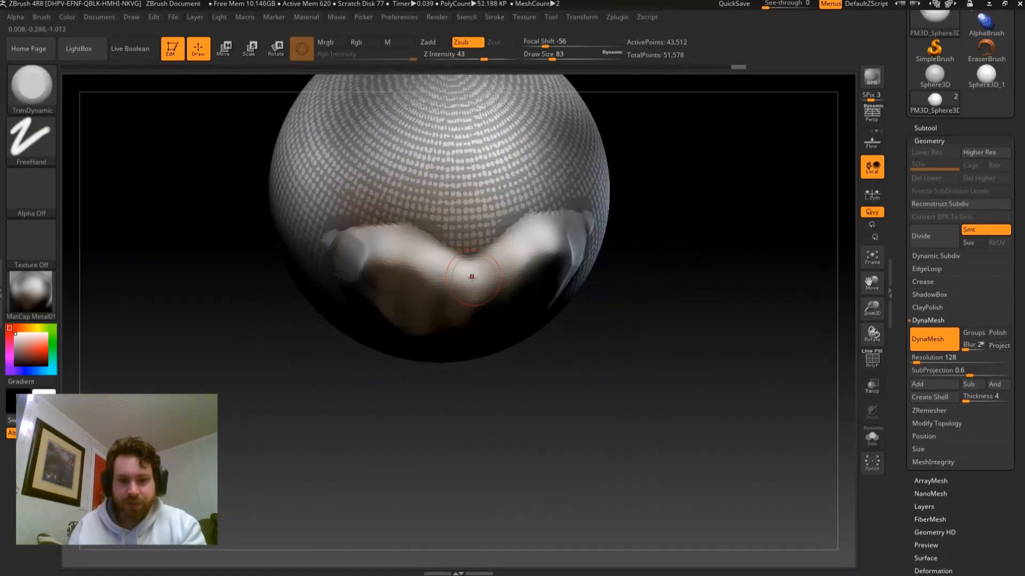
pyautogui.moveTo(471, 277); pyautogui.dragTo(551, 234)
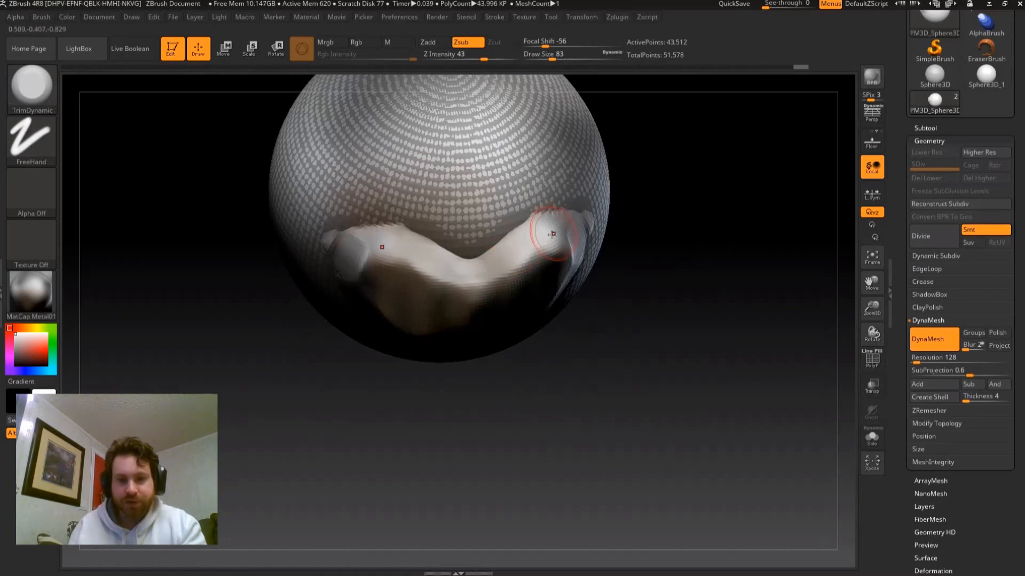
pyautogui.moveTo(552, 234); pyautogui.dragTo(480, 277)
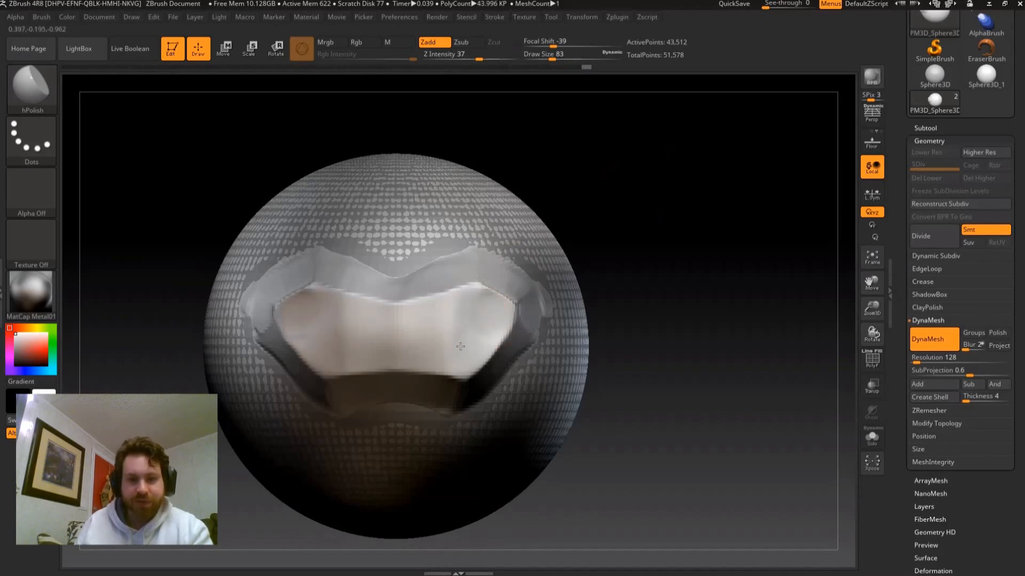
# Switch to the DamStandard brush for carving crisp grooves around the plate.
pyautogui.click(357, 42)
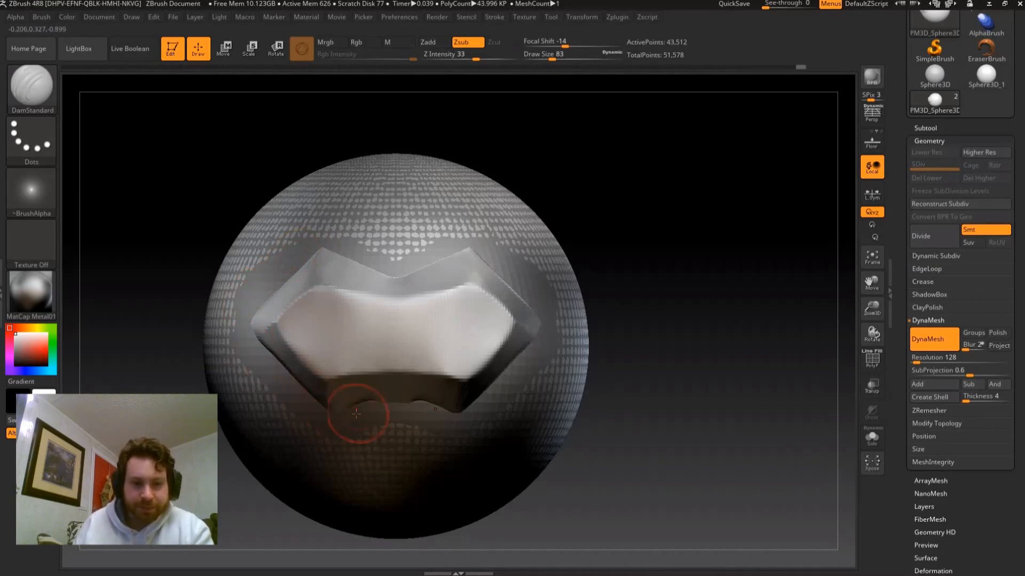
# Carve a groove below the plate, sharpen its upper edge and smooth its middle.
pyautogui.moveTo(356, 414); pyautogui.dragTo(391, 401)
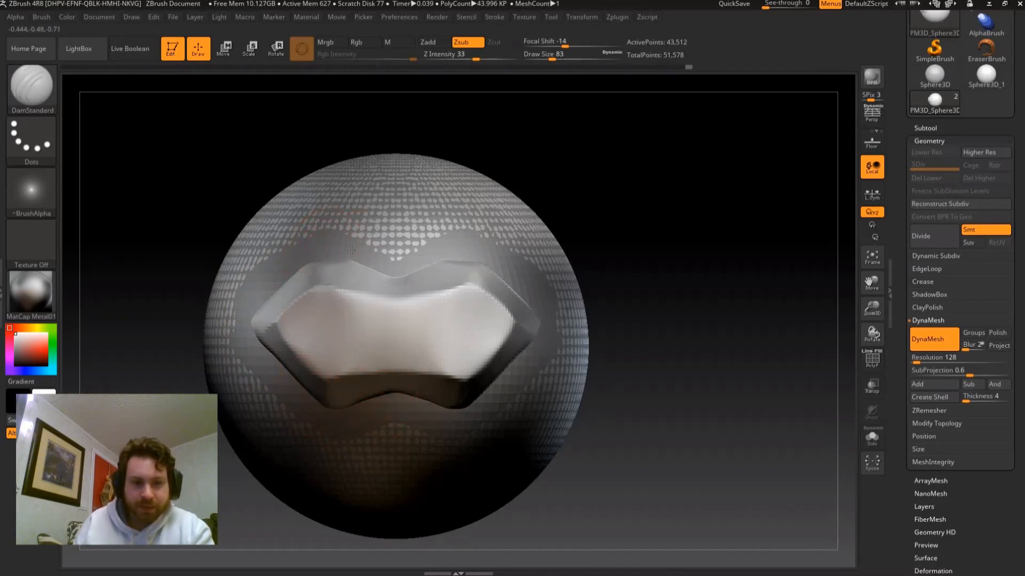
pyautogui.moveTo(353, 262); pyautogui.dragTo(391, 267)
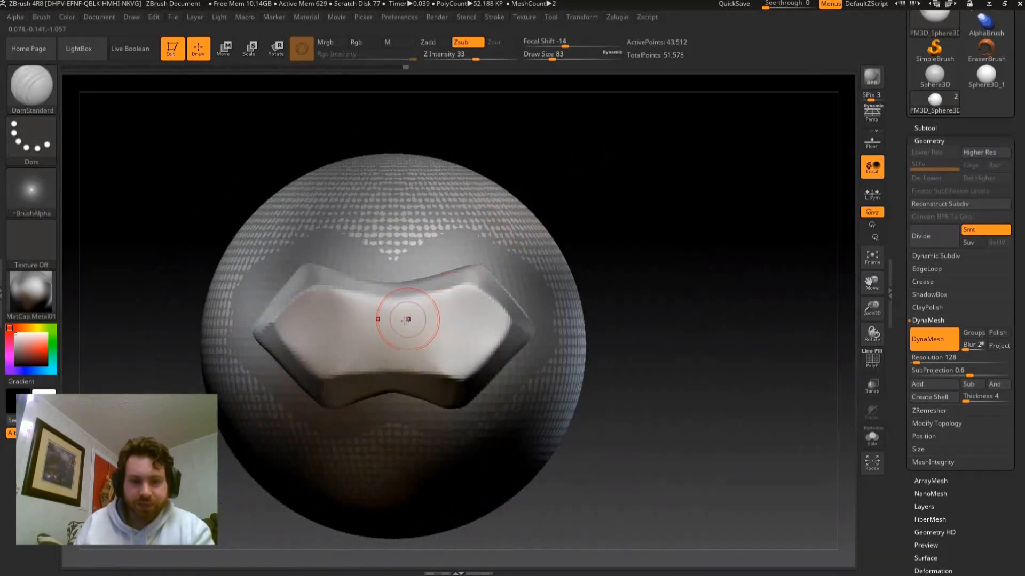
pyautogui.moveTo(405, 307); pyautogui.dragTo(391, 356)
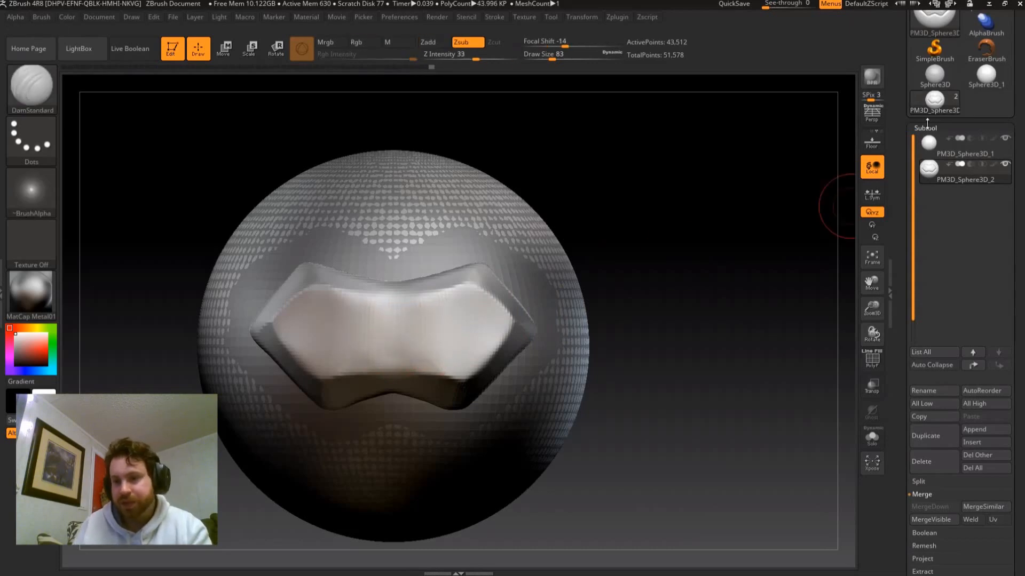
# Activate a ZSphere and use Select Topo to reference the sculpted armor sphere.
pyautogui.click(924, 127)
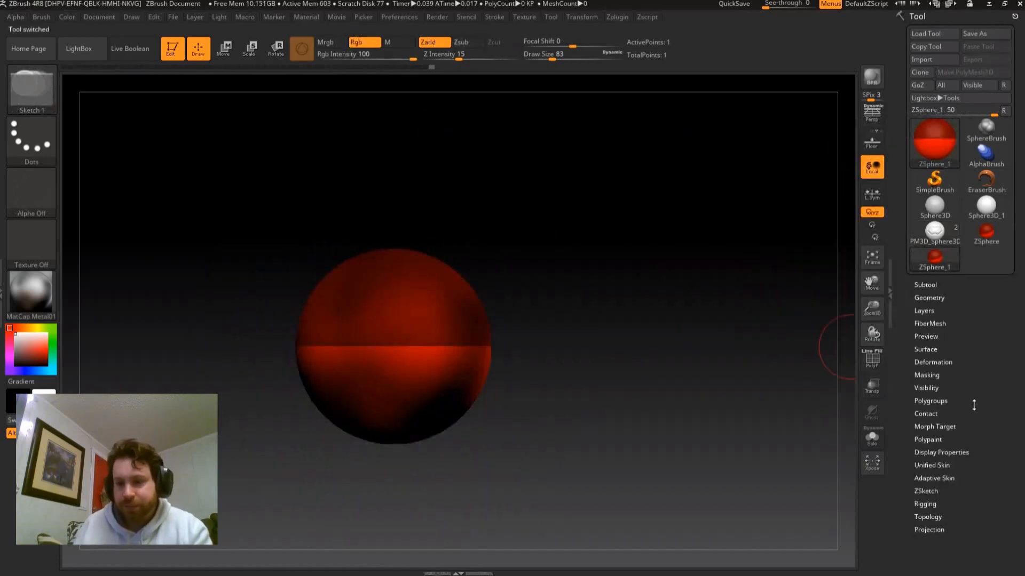
pyautogui.scroll(-3)
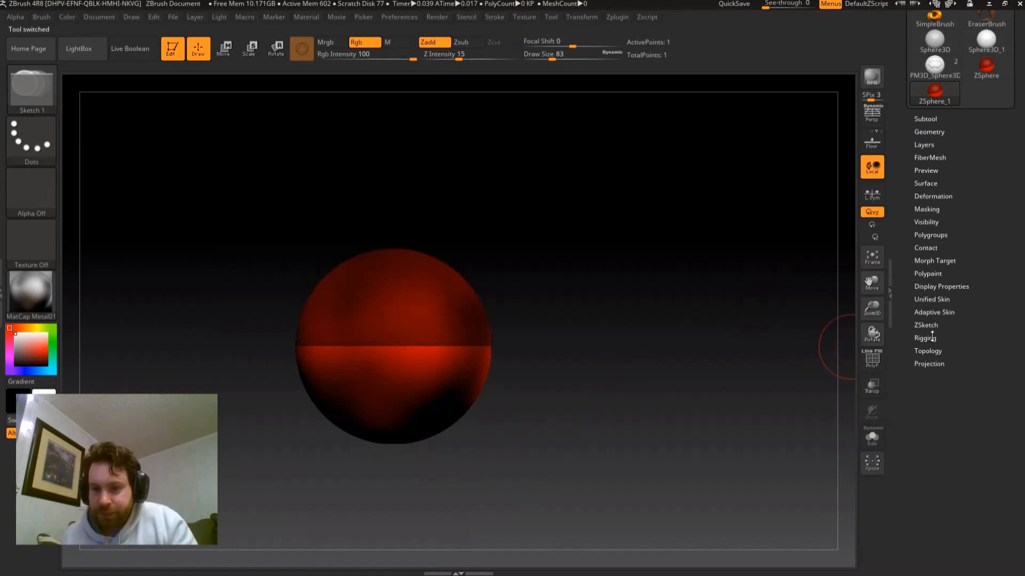
pyautogui.click(924, 338)
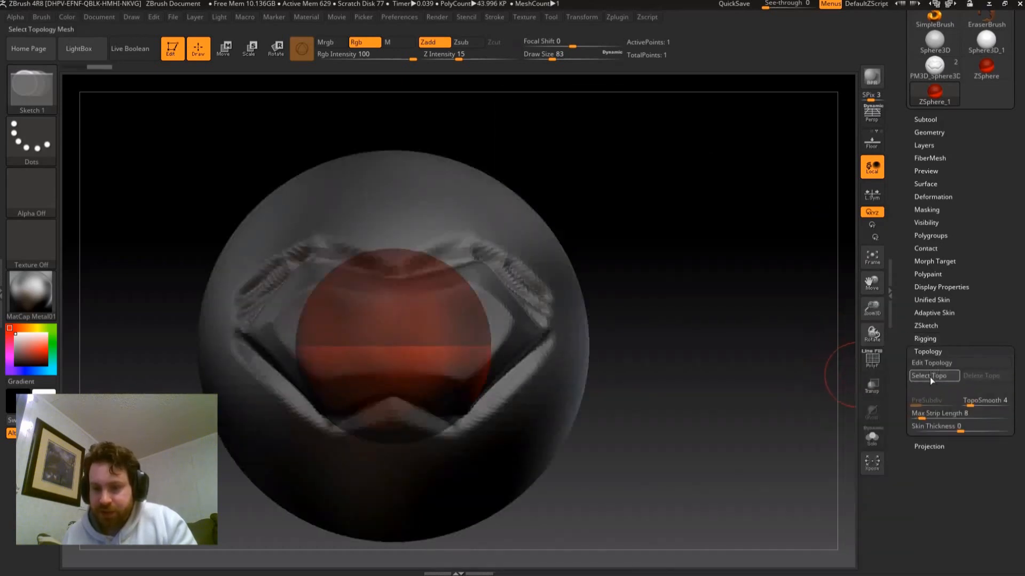
pyautogui.click(932, 363)
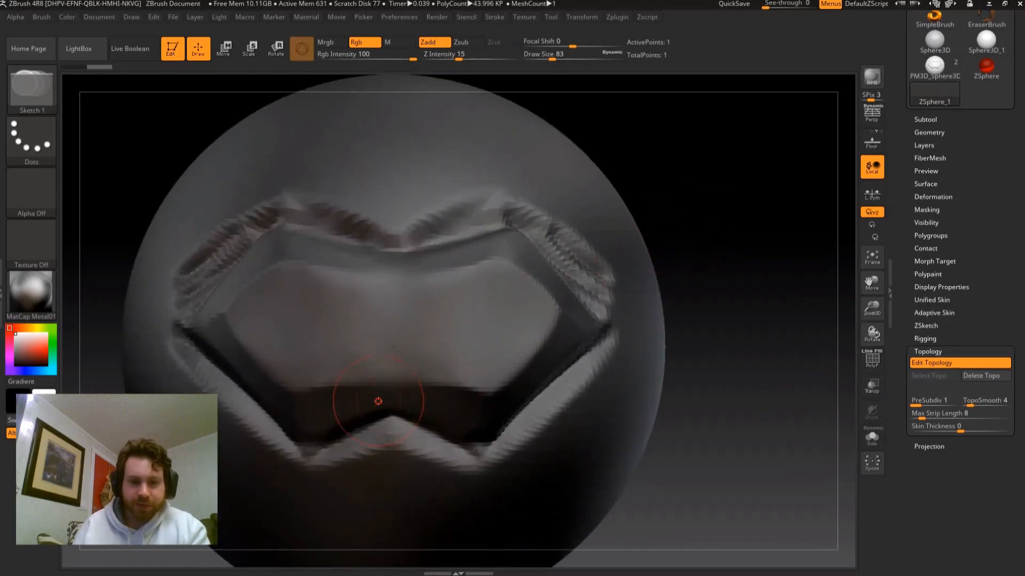
# Place topology points tracing a strip along the plate's lower rim and around its side.
pyautogui.click(393, 412)
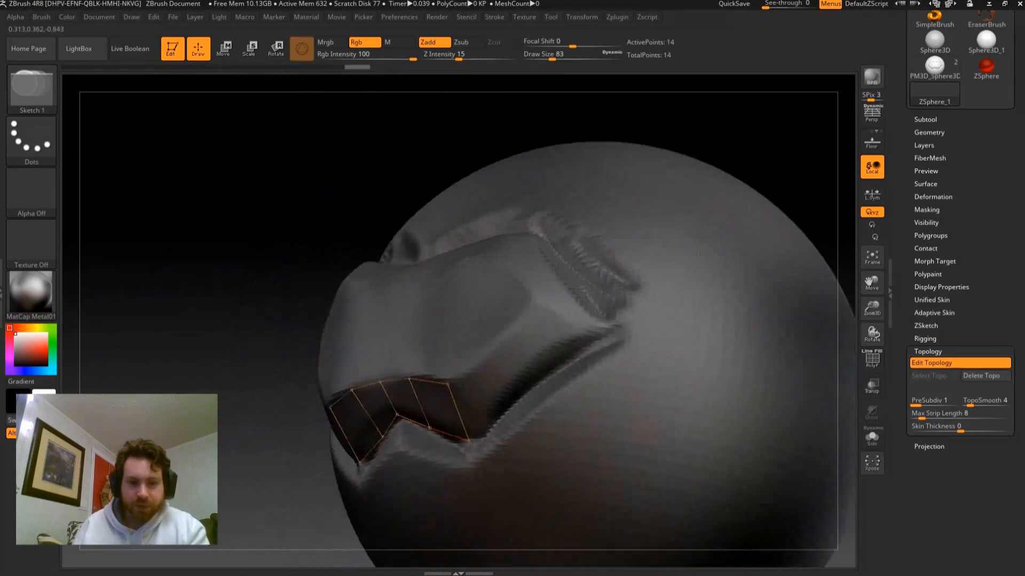
pyautogui.moveTo(431, 428); pyautogui.dragTo(521, 398)
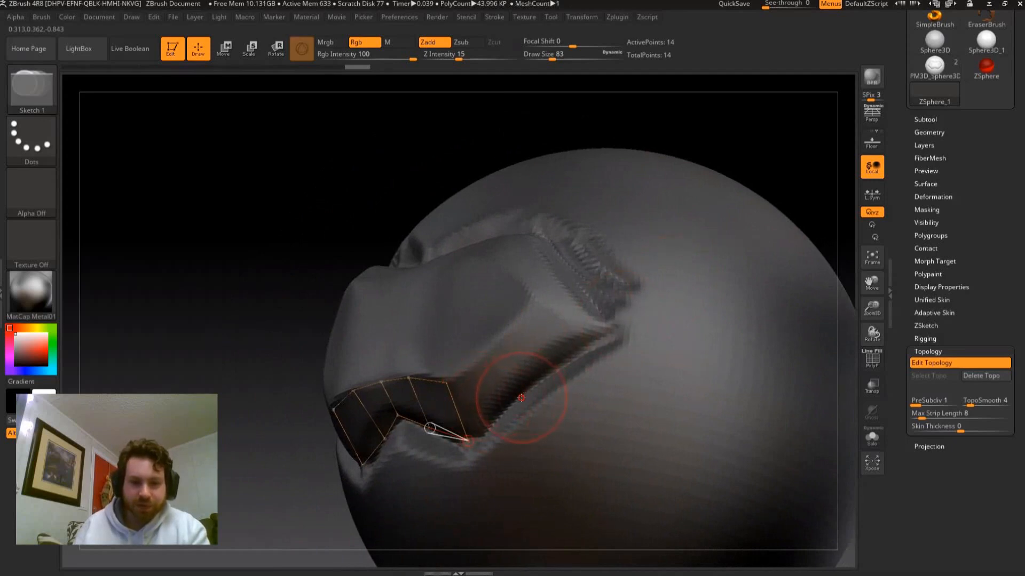
pyautogui.moveTo(486, 437)
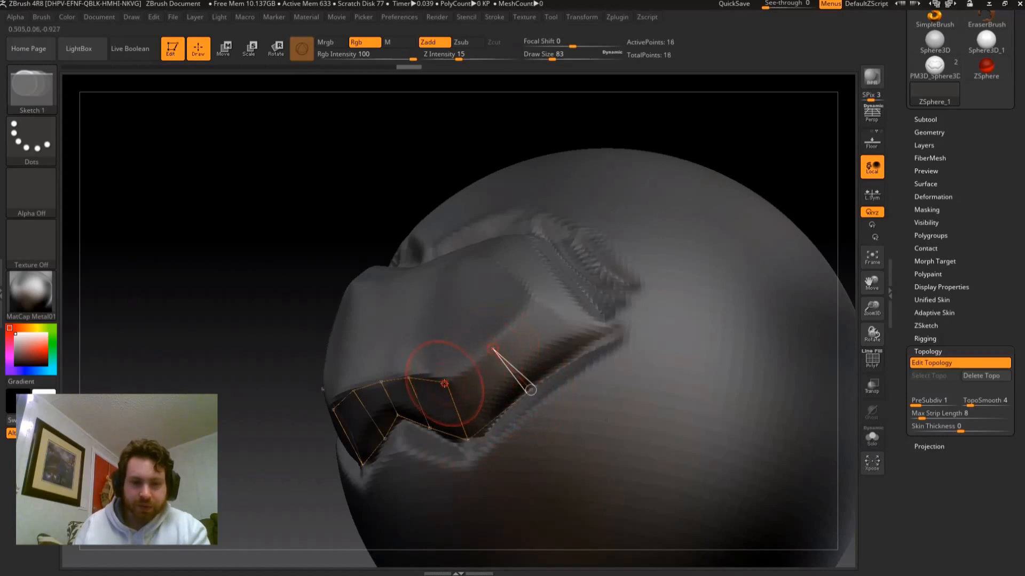
pyautogui.click(532, 299)
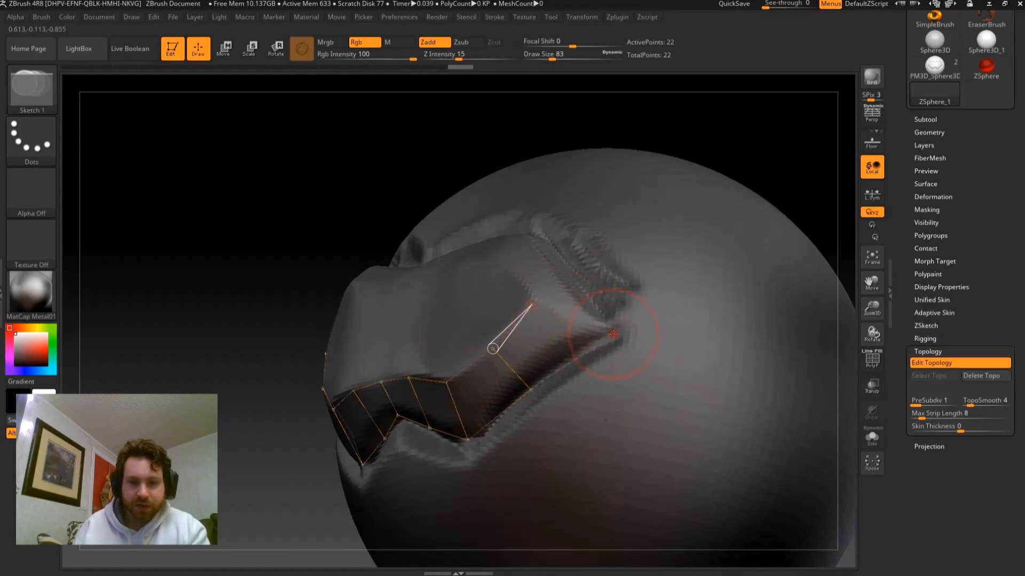
pyautogui.moveTo(614, 333); pyautogui.dragTo(494, 428)
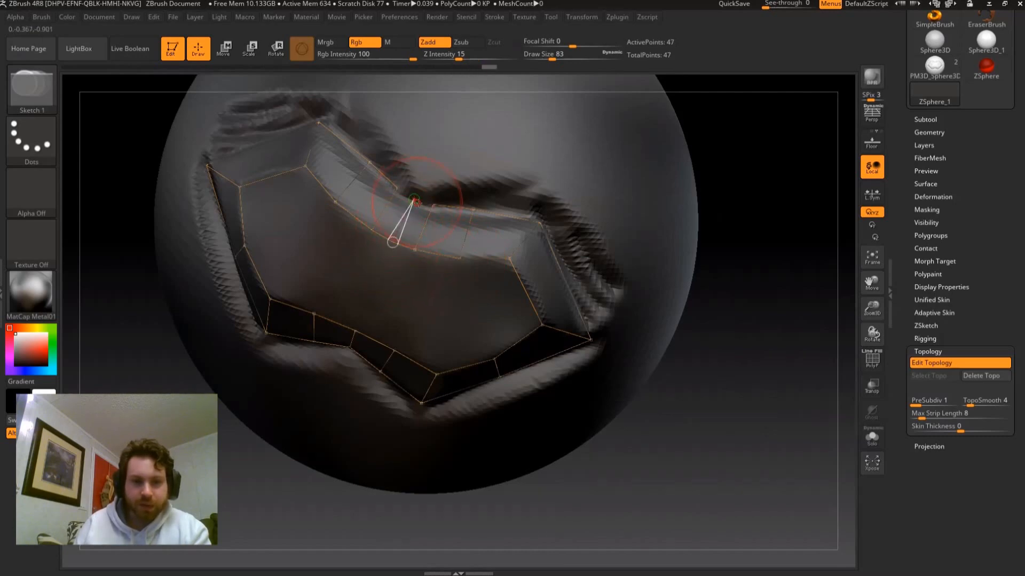
# Toggle Scale and back to Draw while closing the topology loop around the plate.
pyautogui.click(248, 48)
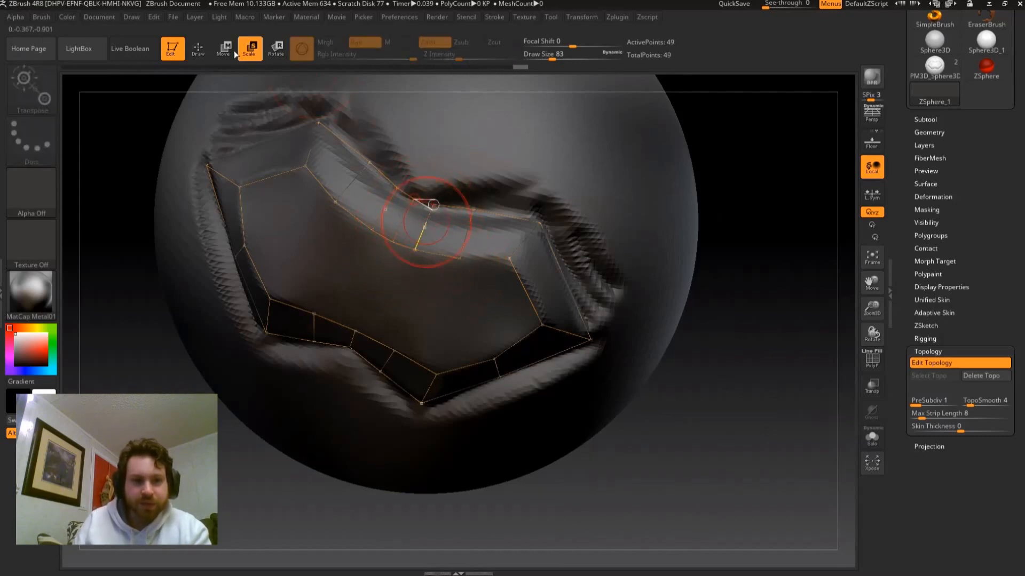
pyautogui.click(223, 48)
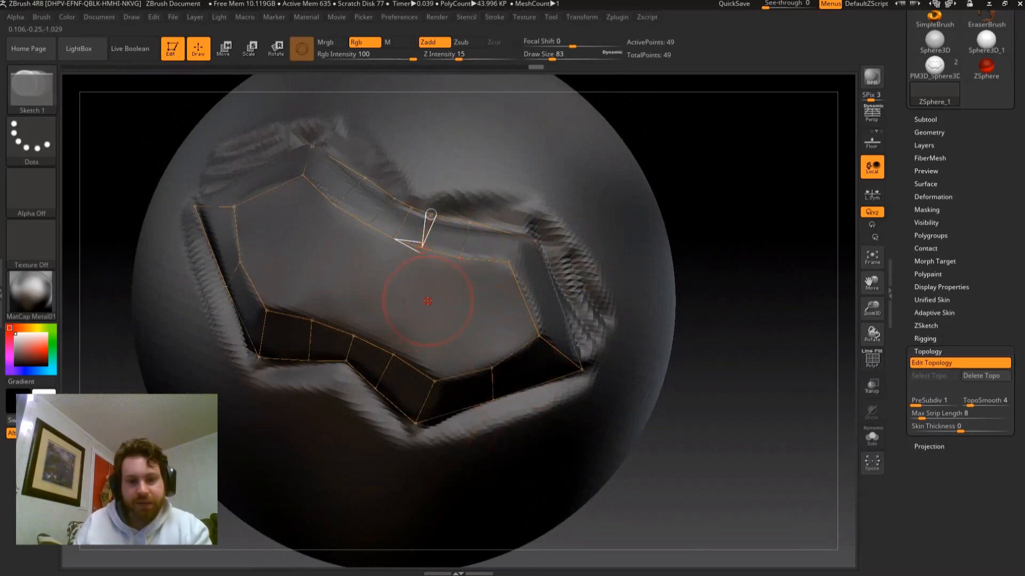
pyautogui.moveTo(465, 263)
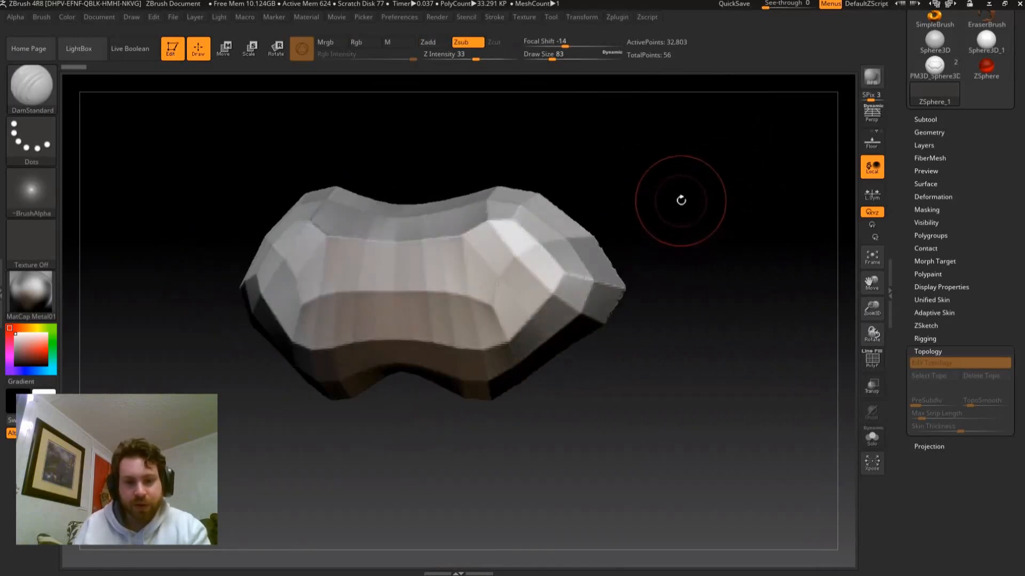
# Preview the skin with Polyframe on, set Density 1 and Make Adaptive Skin.
pyautogui.click(958, 373)
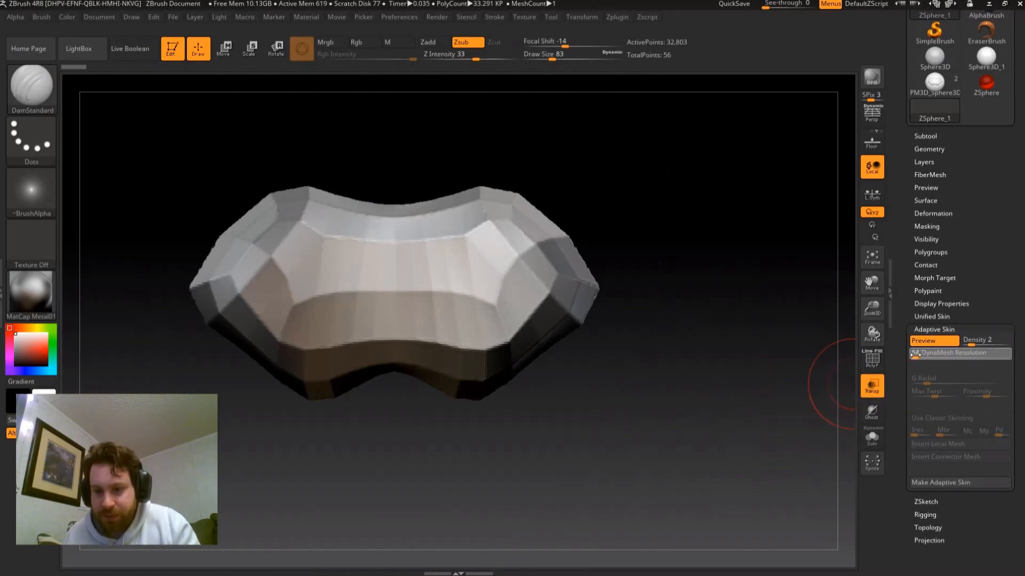
pyautogui.click(870, 360)
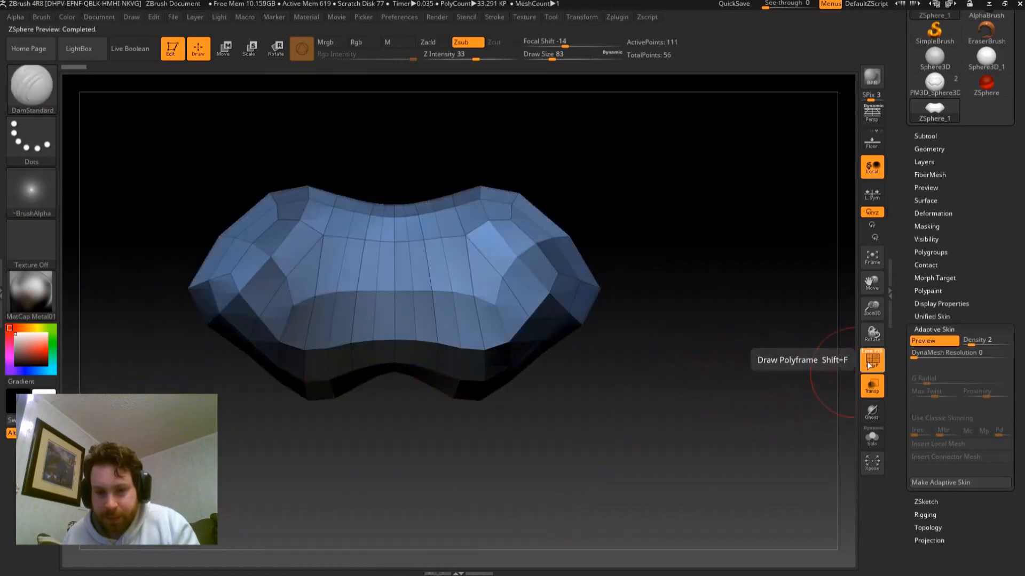
pyautogui.click(871, 360)
pyautogui.write('3 ')
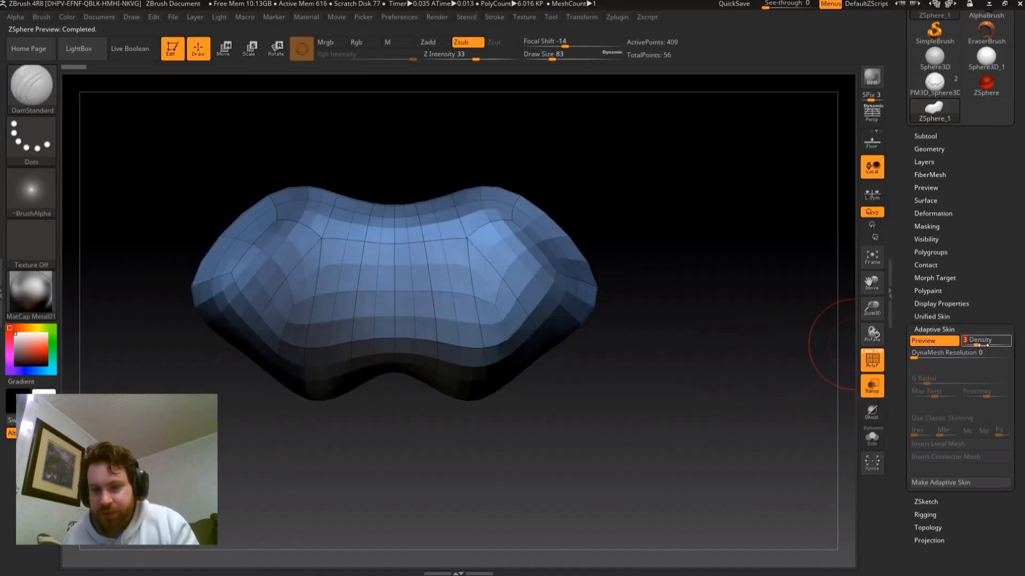
pyautogui.click(980, 340)
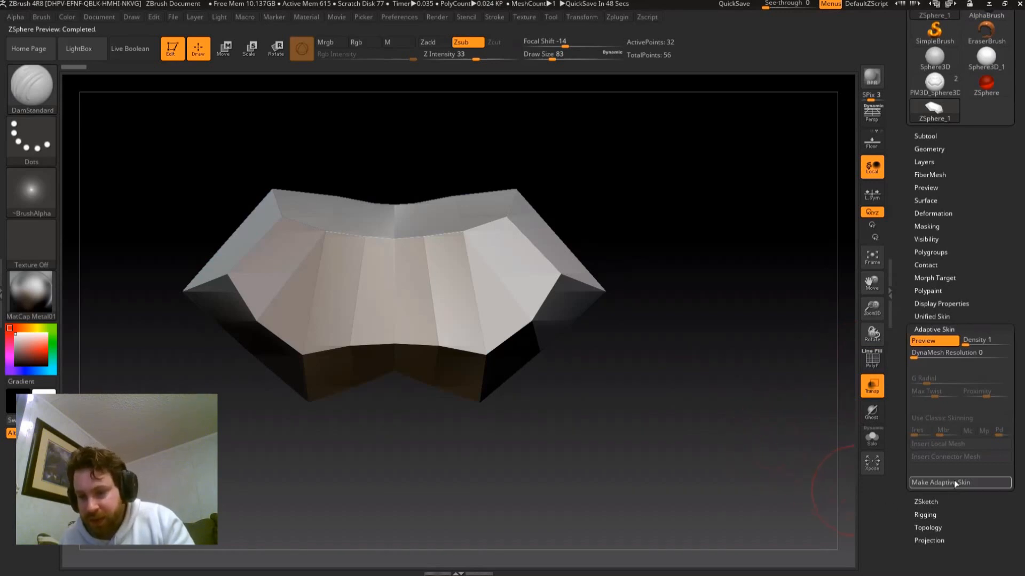
pyautogui.click(958, 483)
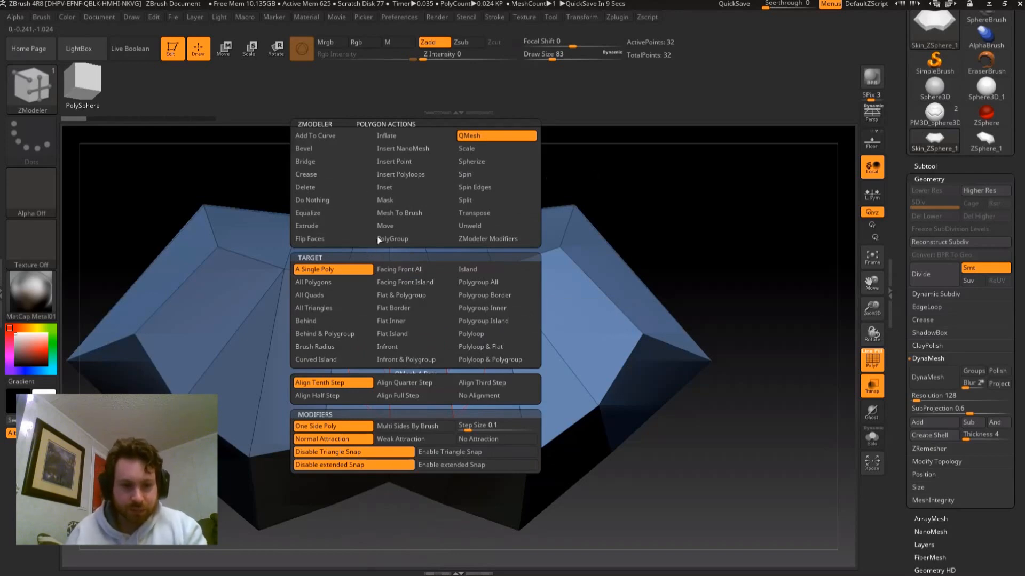
pyautogui.moveTo(367, 255)
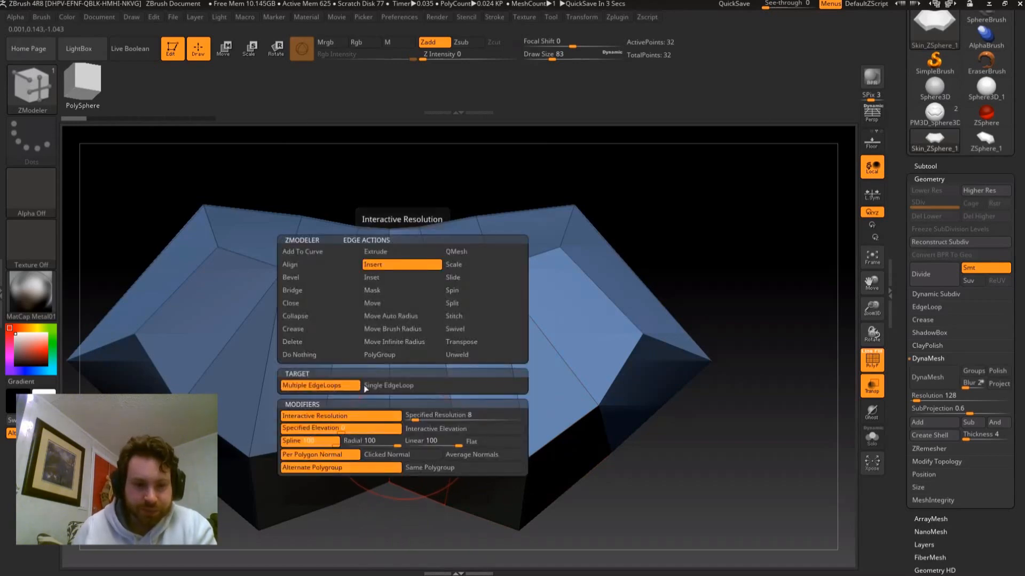
# Set ZModeler edge Insert to target Multiple EdgeLoops on the plate skin mesh.
pyautogui.click(292, 329)
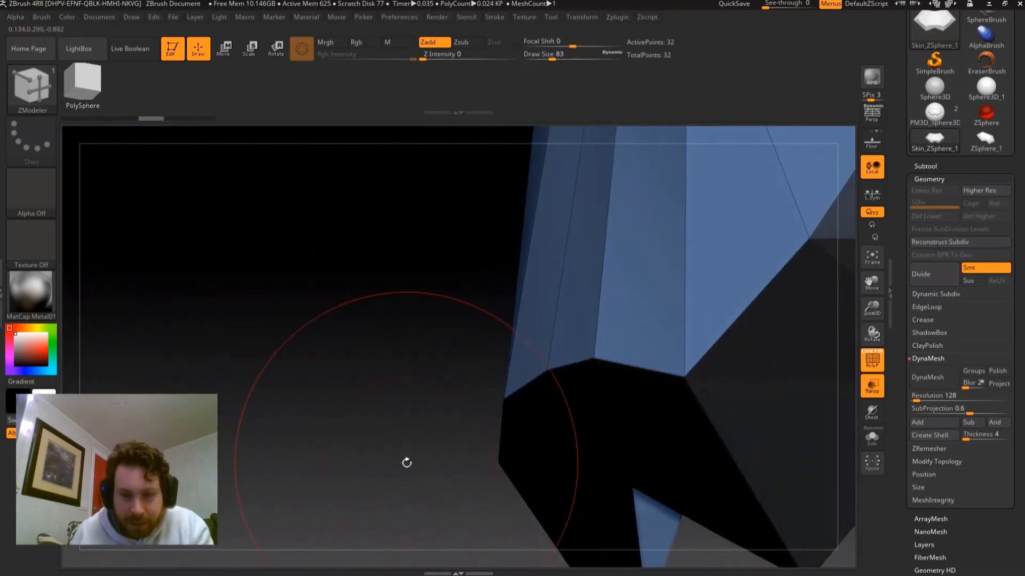
# Orbit in close to inspect the plate's corner edges.
pyautogui.moveTo(406, 463); pyautogui.dragTo(634, 356)
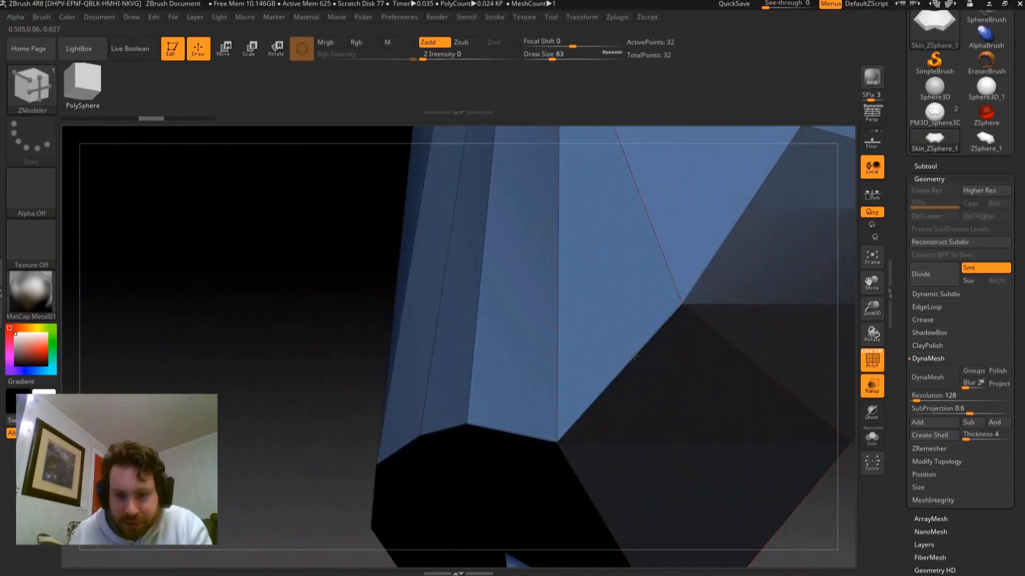
pyautogui.moveTo(634, 356); pyautogui.dragTo(837, 388)
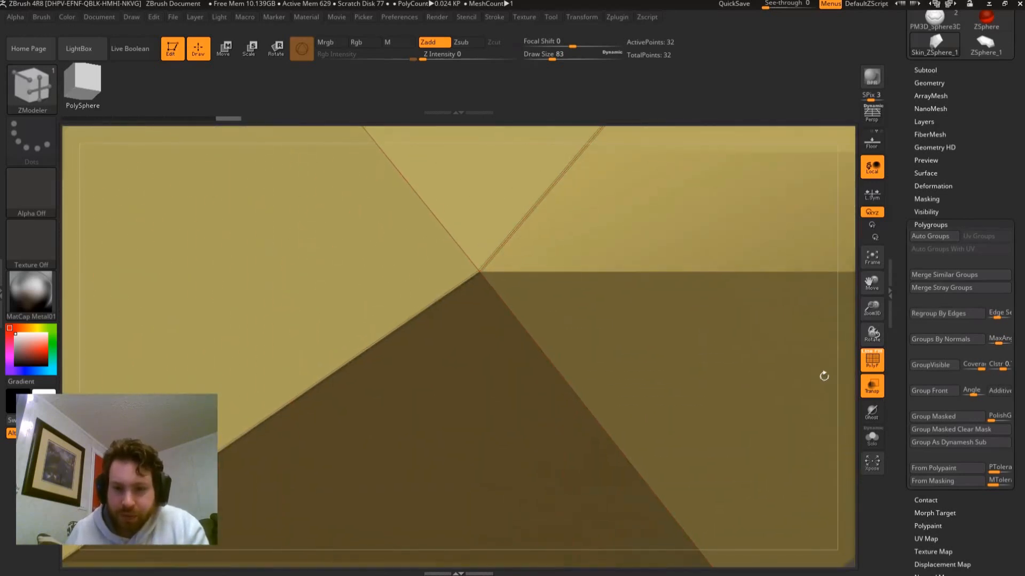
pyautogui.moveTo(823, 375); pyautogui.dragTo(714, 384)
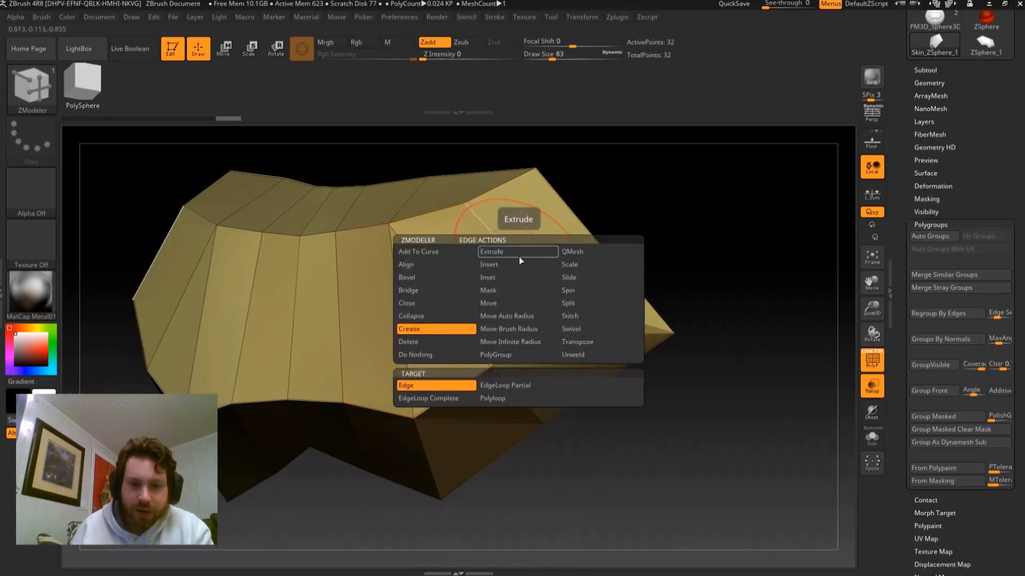
# Set ZModeler to Crease single edges and toggle the Polyframe wireframe display.
pyautogui.click(428, 398)
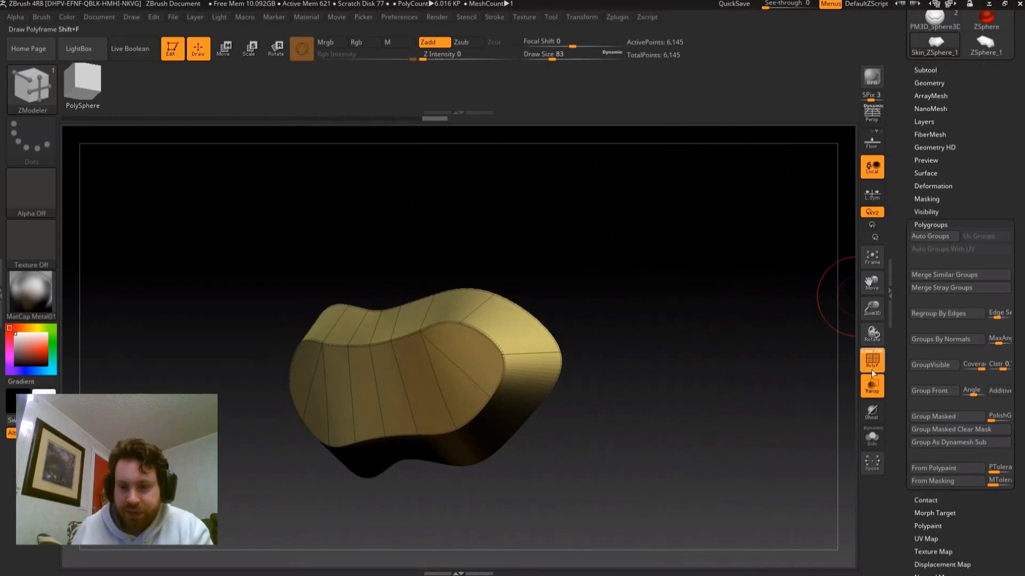
pyautogui.click(870, 359)
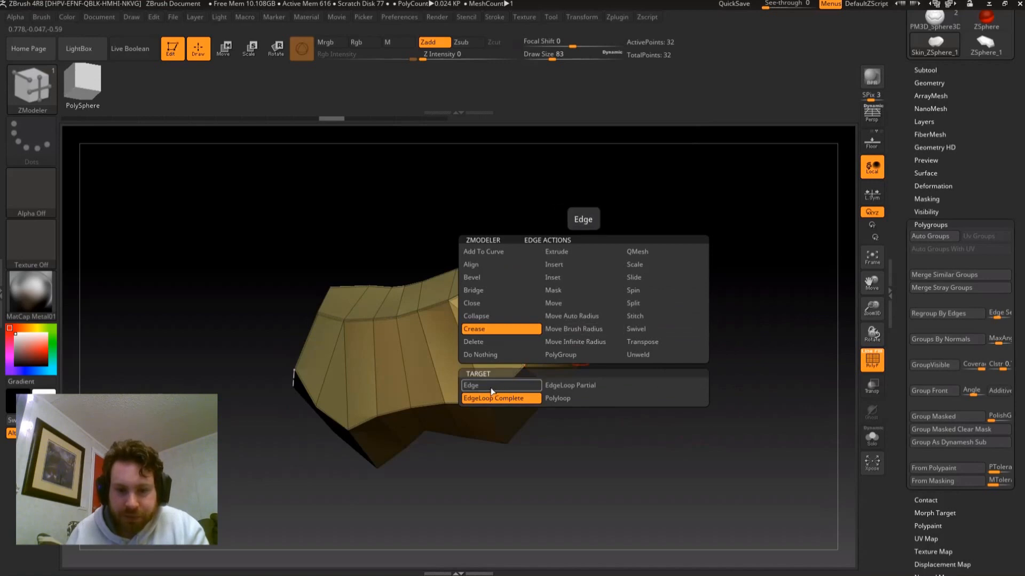
# Crease the whole edge loop along the plate's top ridge, then subdivide the plate with Ctrl+D.
pyautogui.click(636, 251)
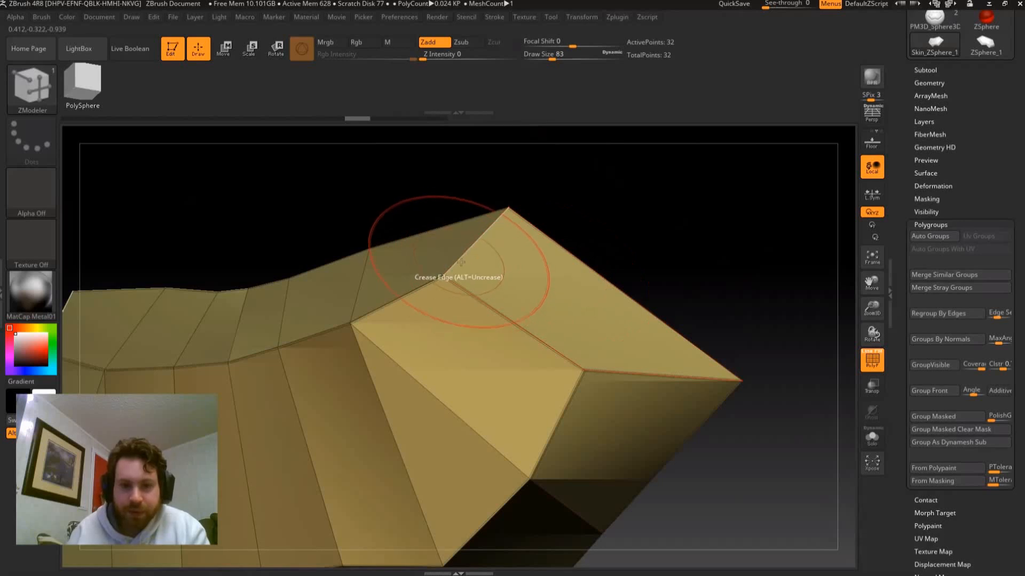
pyautogui.moveTo(461, 262); pyautogui.dragTo(642, 366)
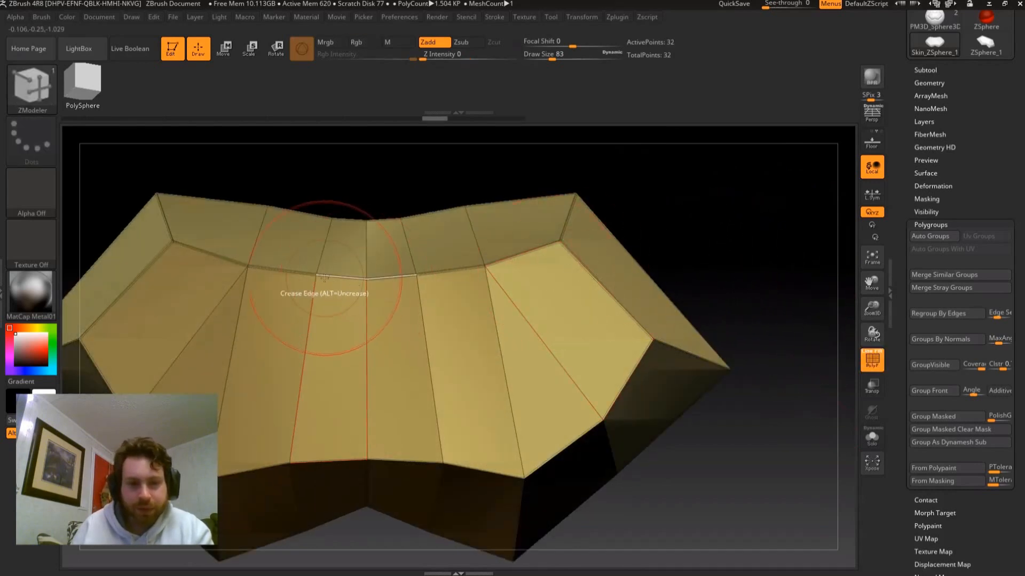
pyautogui.moveTo(577, 281)
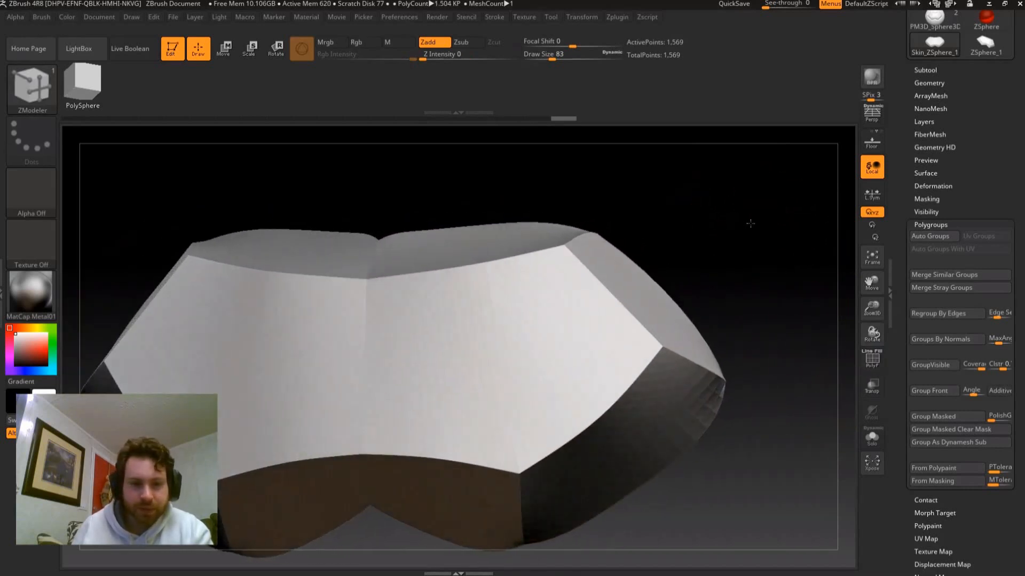
pyautogui.click(872, 360)
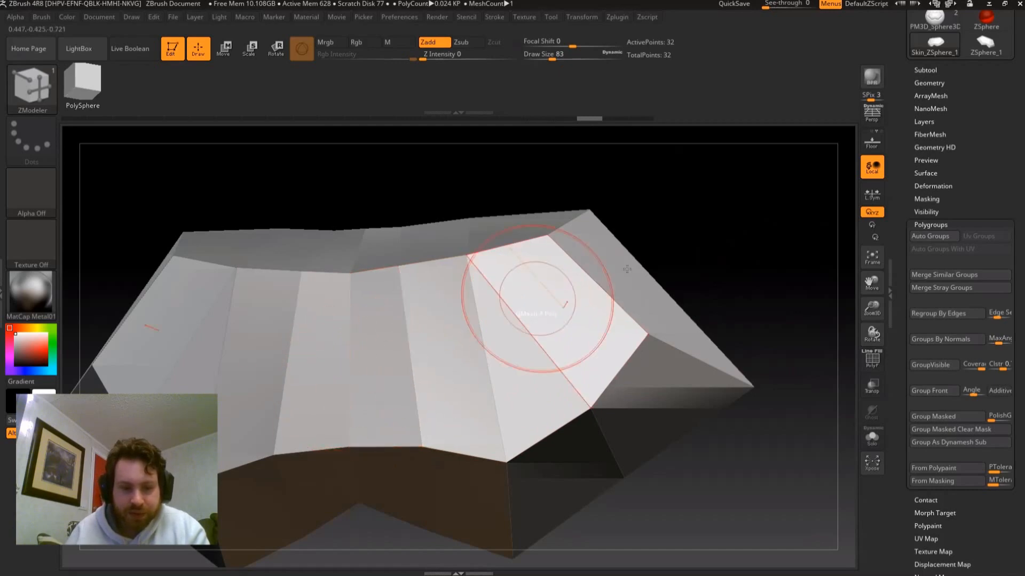
pyautogui.press('ctrl+d')
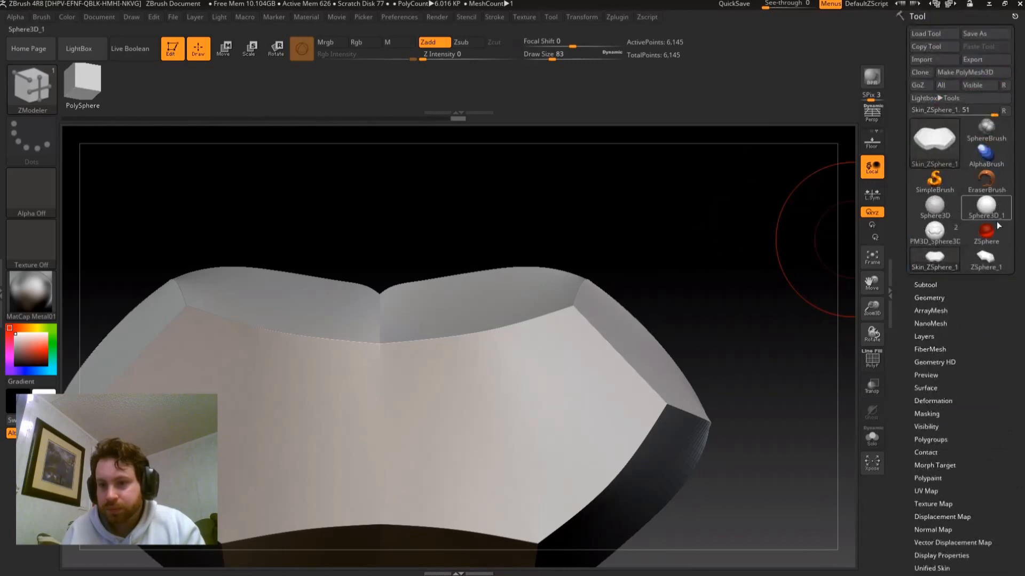
# Switch to the PM3D_Sphere3D tool and bring the plate in as a subtool on the sphere's front.
pyautogui.click(934, 228)
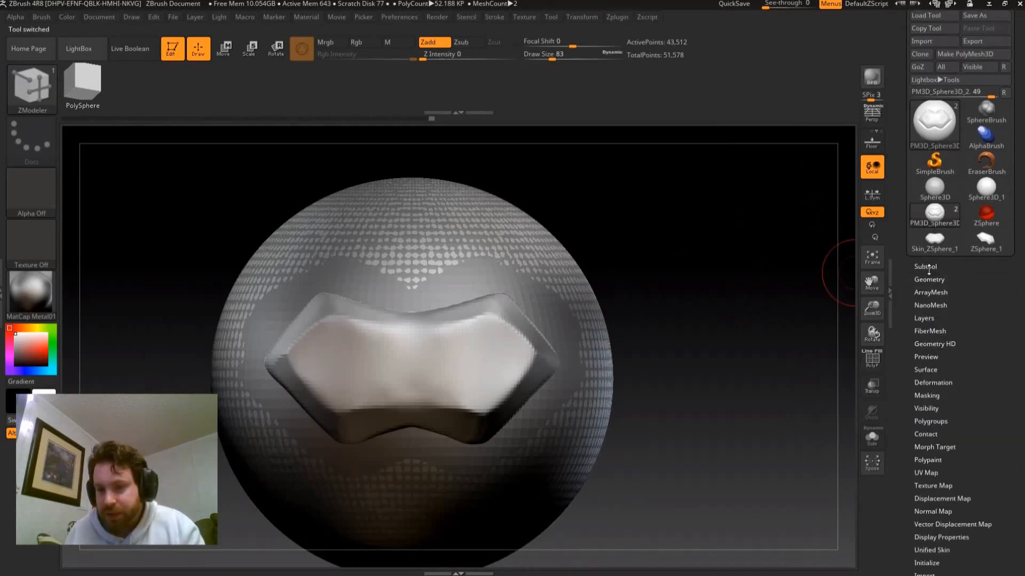
pyautogui.click(926, 266)
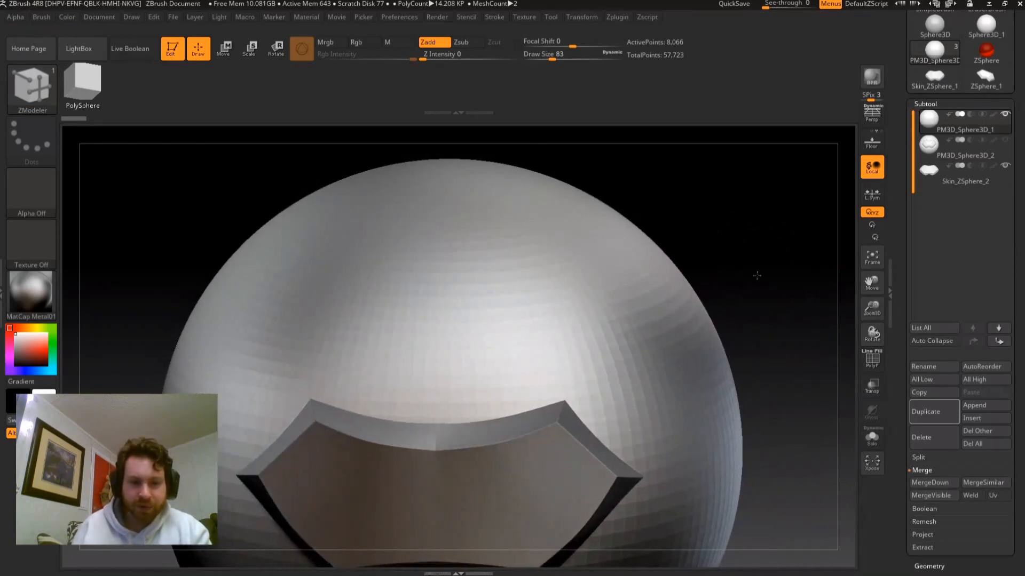
pyautogui.moveTo(757, 276); pyautogui.dragTo(805, 234)
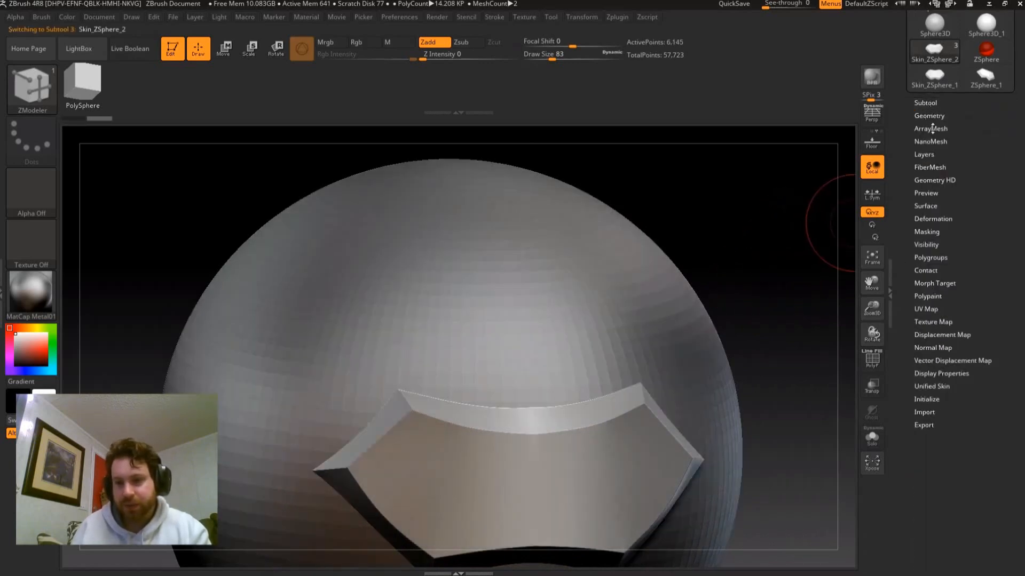
pyautogui.click(928, 115)
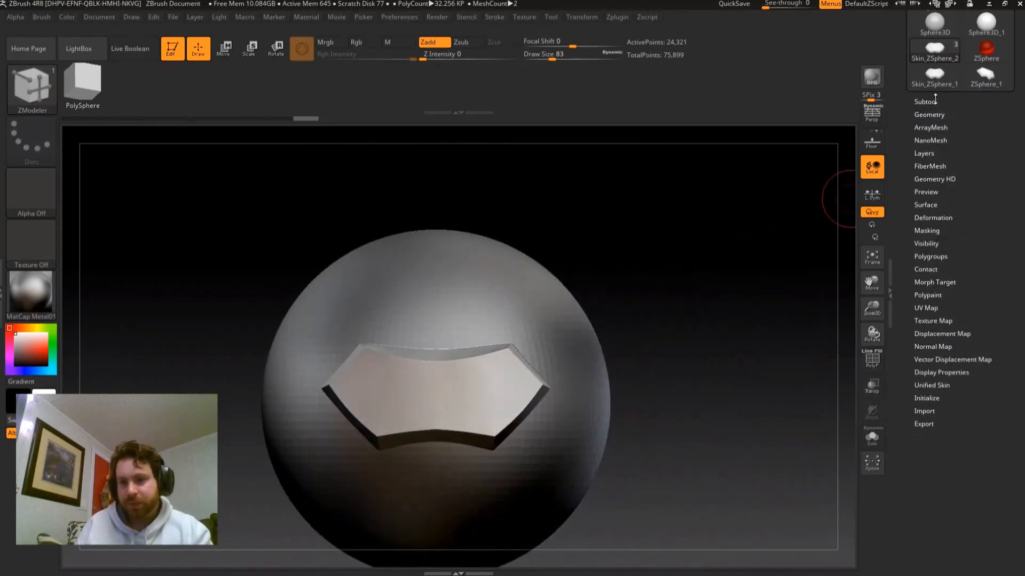
# Merge the plate and sphere subtools, show Polyframe, and reach Geometry > DynaMesh.
pyautogui.click(934, 48)
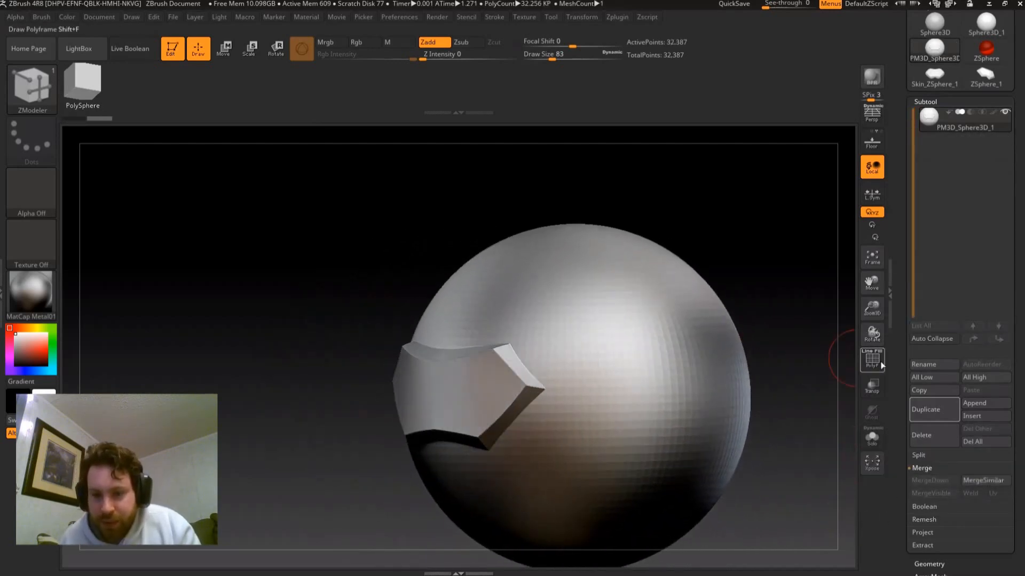
pyautogui.click(871, 359)
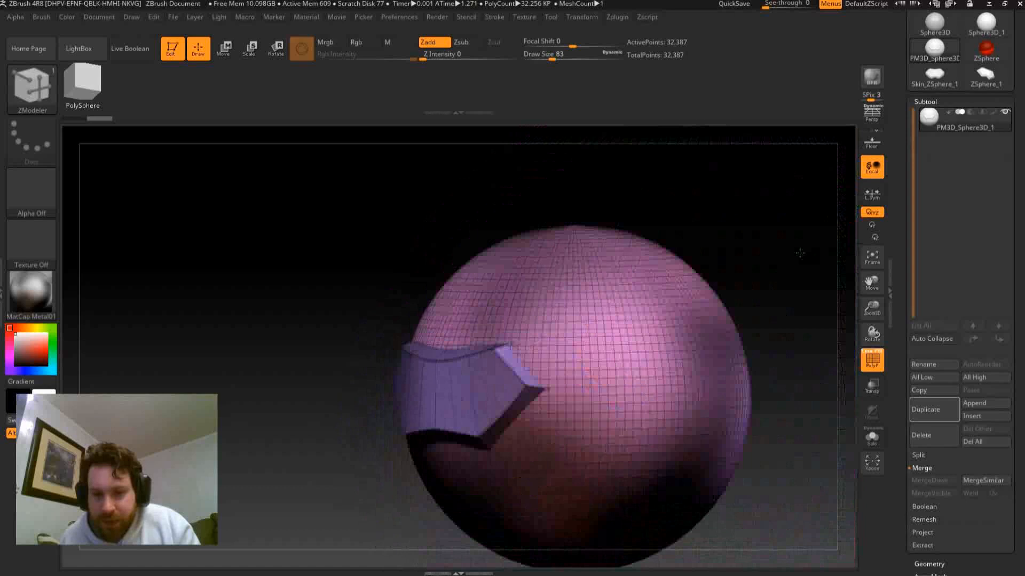
pyautogui.click(927, 114)
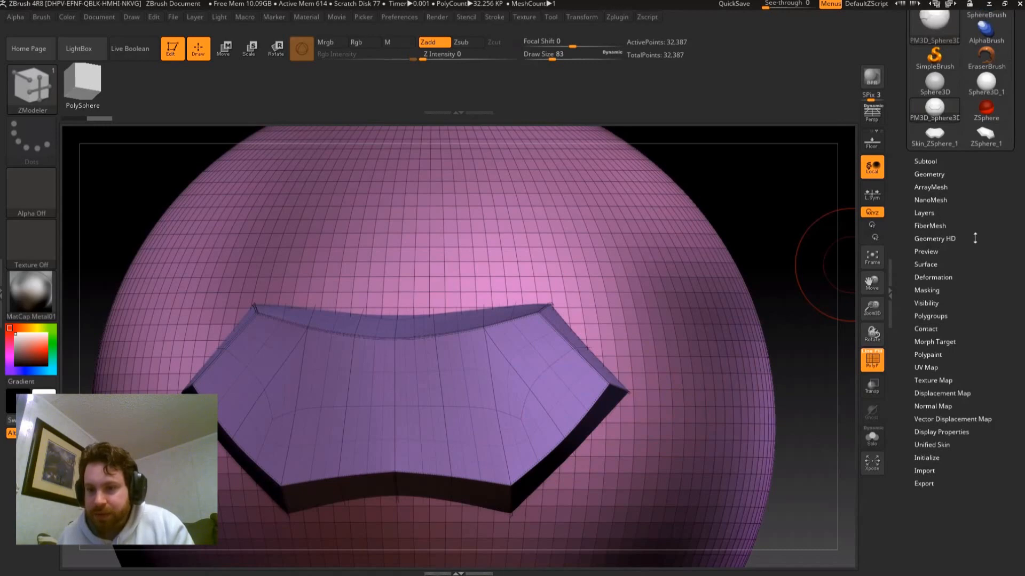
pyautogui.click(928, 174)
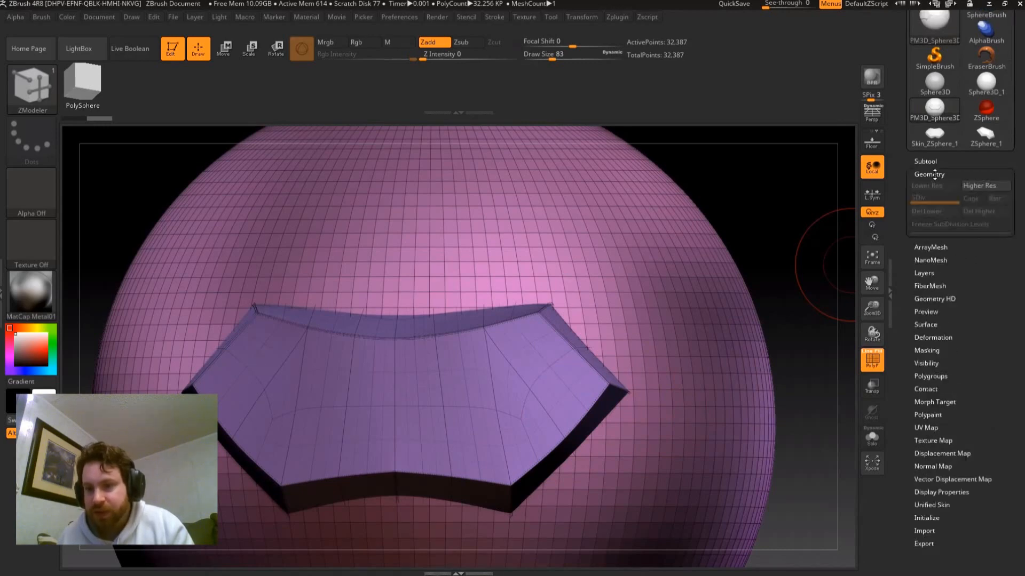
pyautogui.click(927, 174)
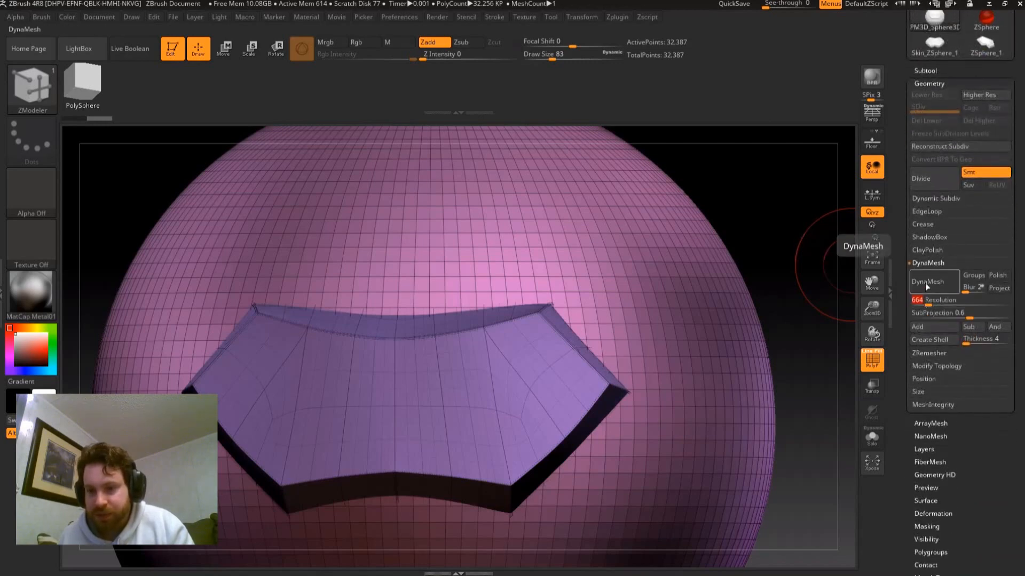
# DynaMesh the merged mesh, raise Resolution to 1208 and DynaMesh again for crisp plate edges.
pyautogui.click(933, 281)
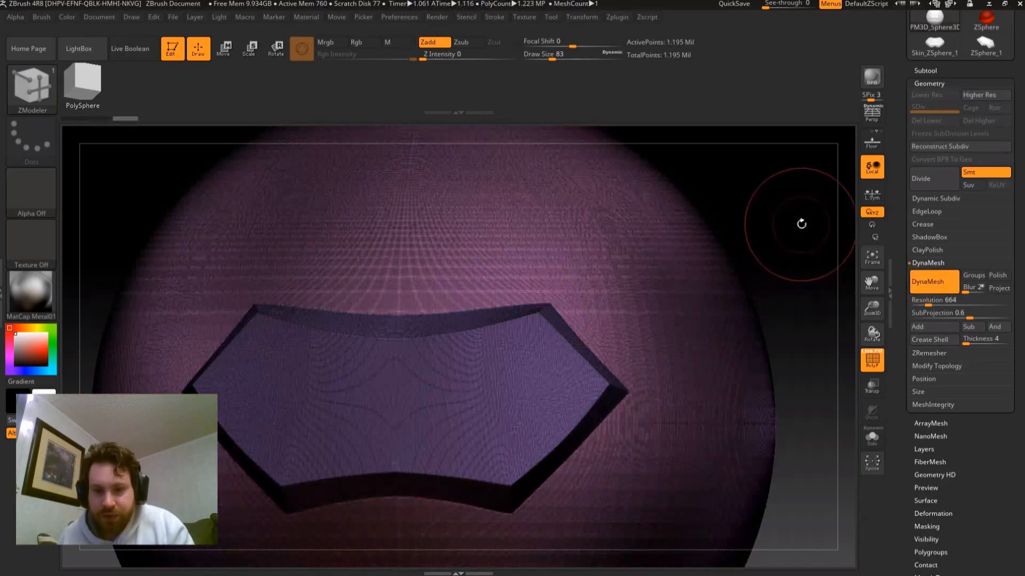
pyautogui.moveTo(800, 224); pyautogui.dragTo(419, 304)
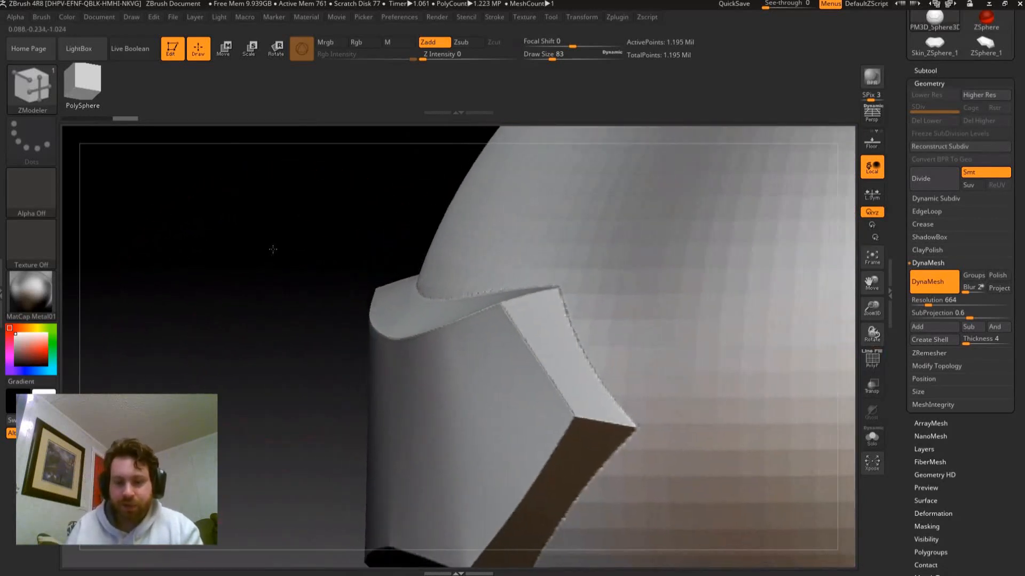
pyautogui.moveTo(272, 250); pyautogui.dragTo(281, 461)
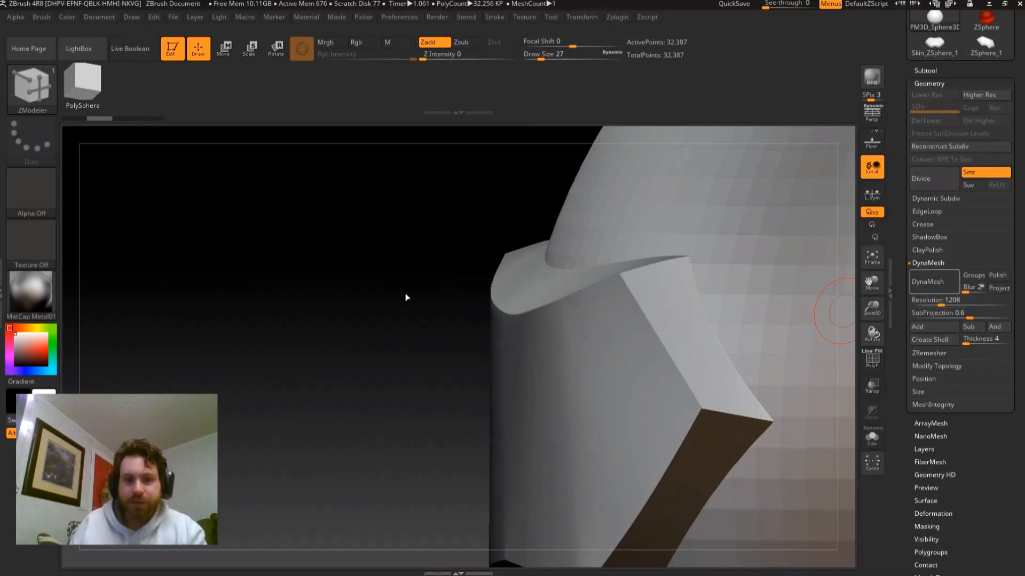
pyautogui.click(933, 281)
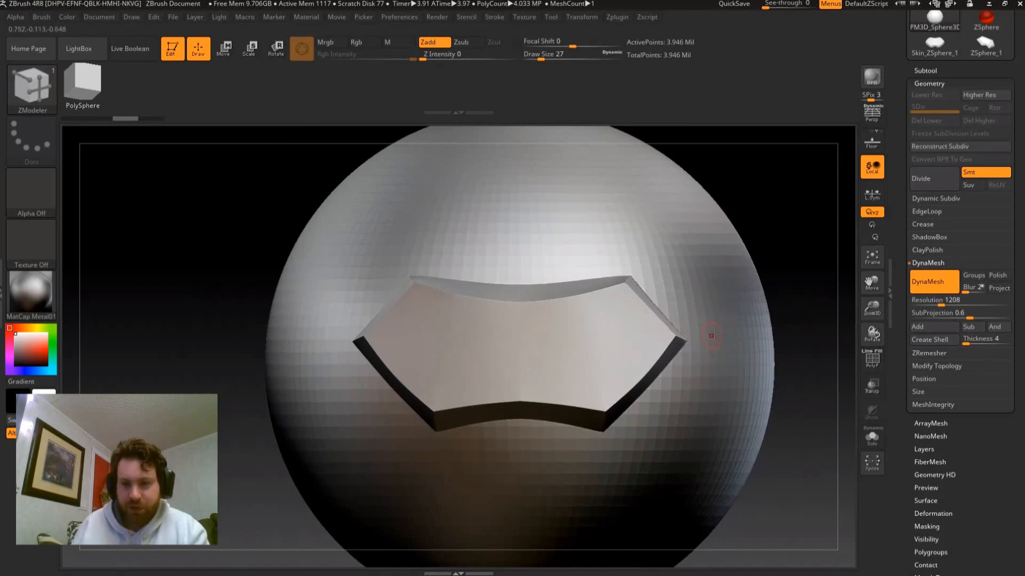
pyautogui.moveTo(615, 302)
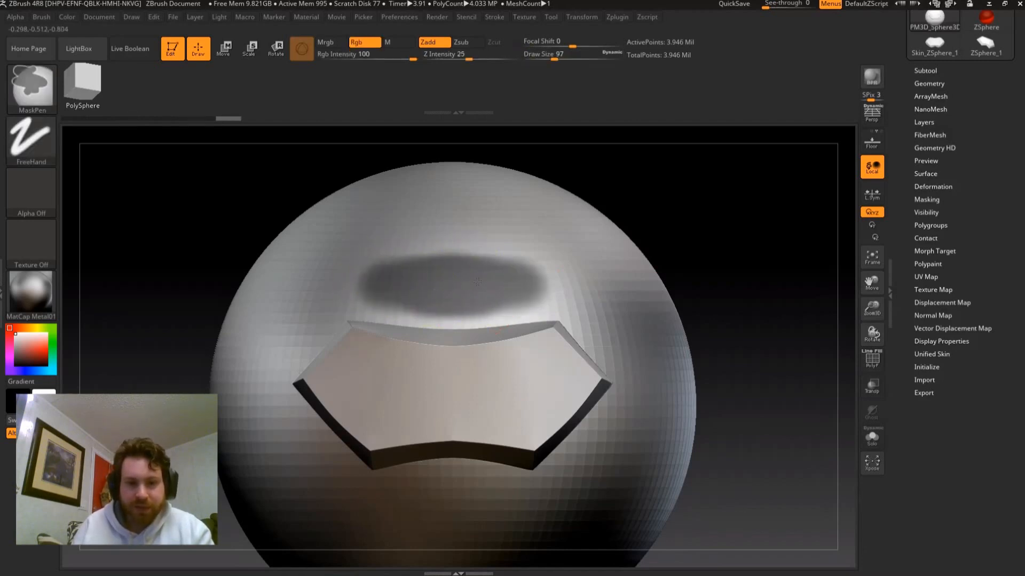
# Mask a pointed patch above the chest plate and run a first Extract of it.
pyautogui.moveTo(478, 281); pyautogui.dragTo(402, 255)
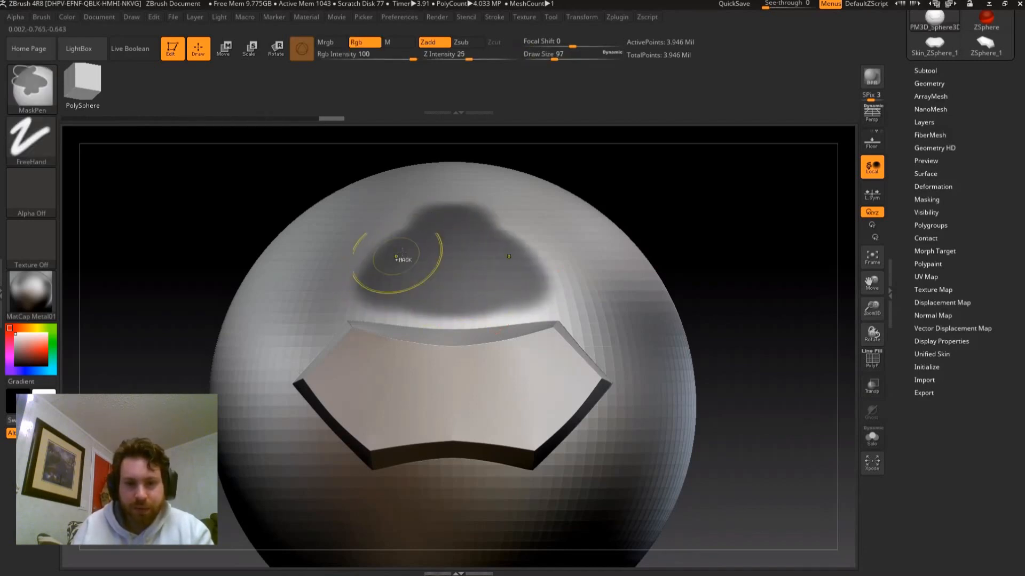
pyautogui.moveTo(398, 255); pyautogui.dragTo(447, 199)
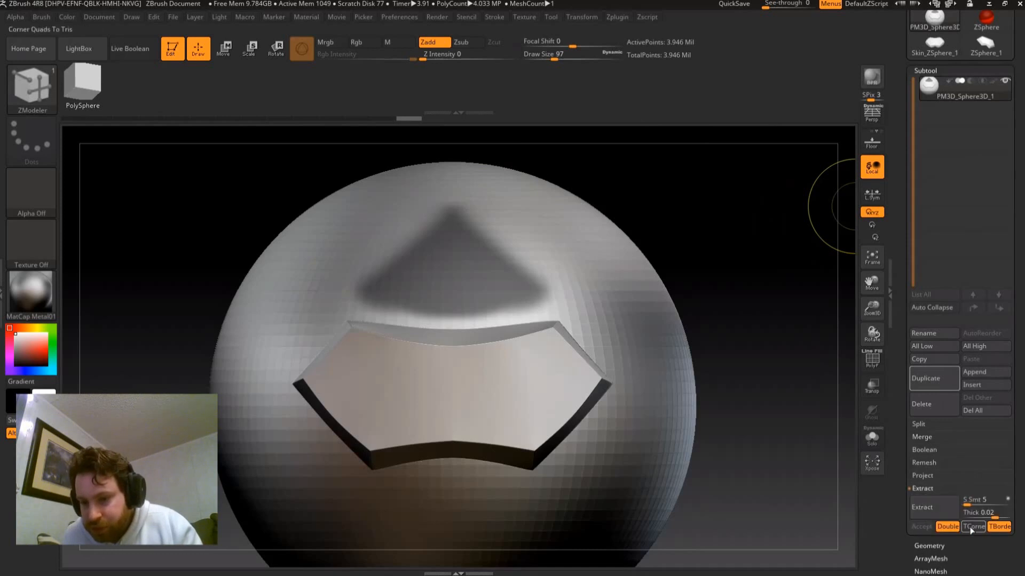
pyautogui.click(921, 380)
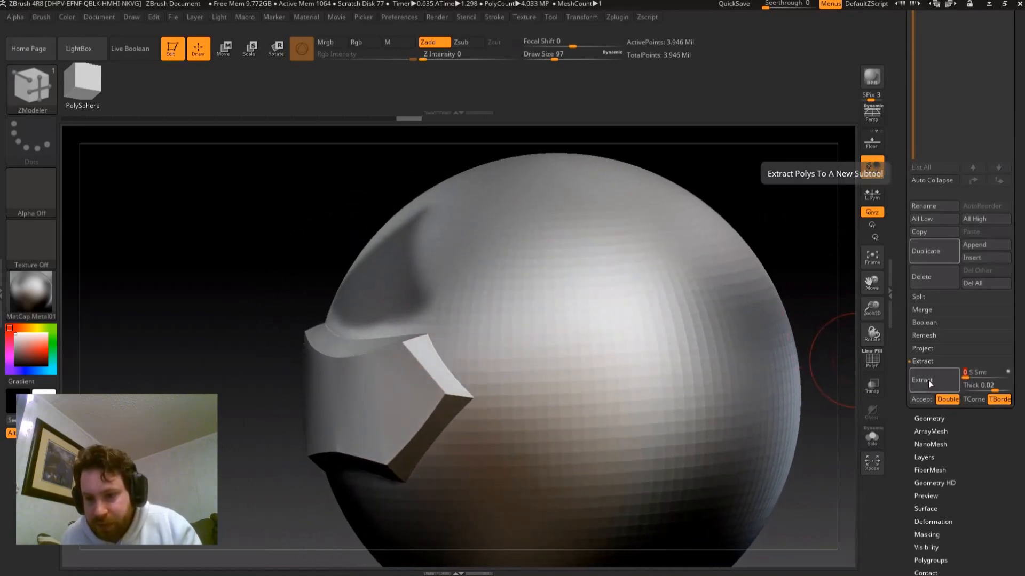
pyautogui.click(922, 380)
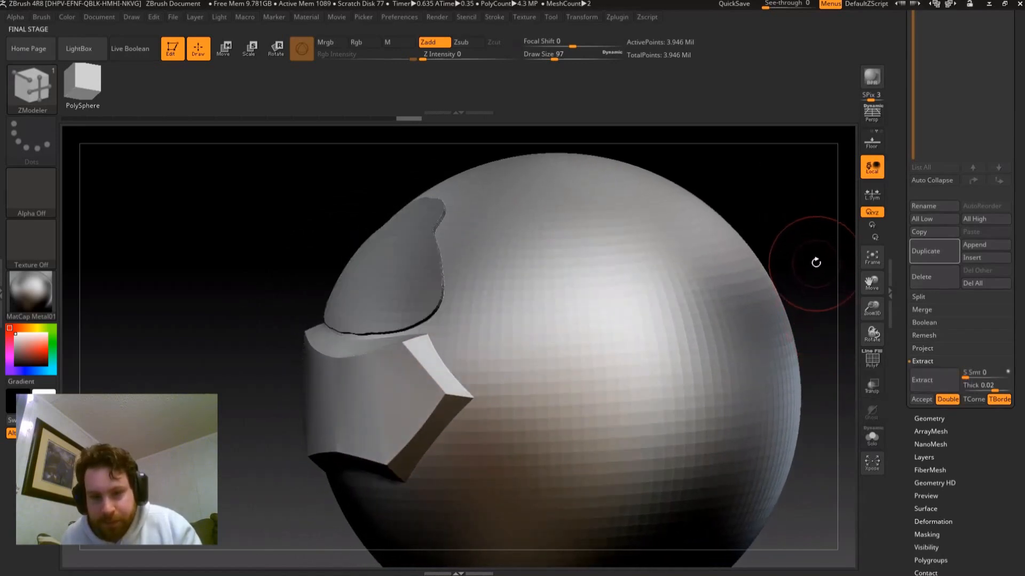
pyautogui.moveTo(786, 206)
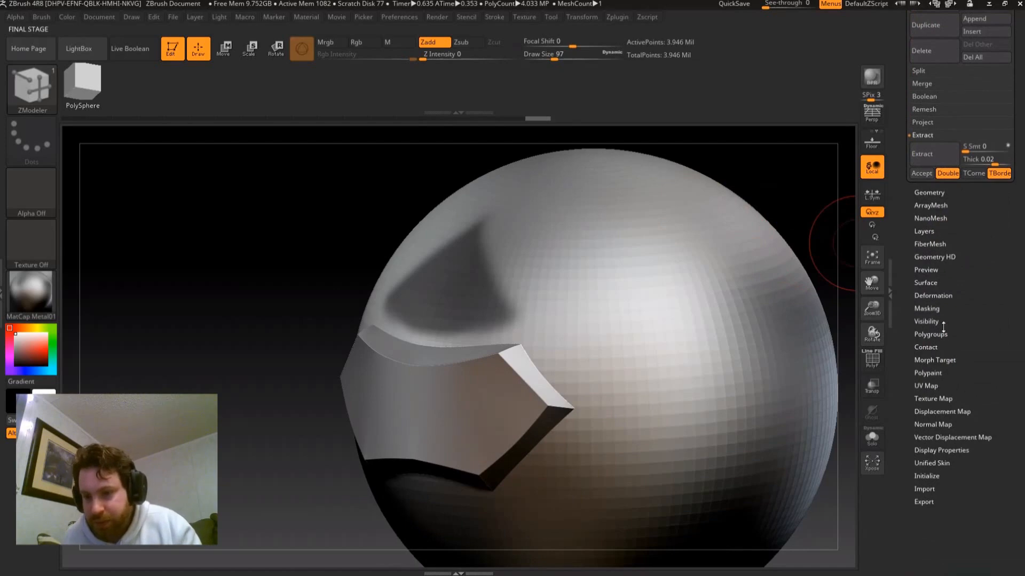
# Adjust masking, preview a thick extracted shell and Accept it as a new subtool.
pyautogui.click(926, 163)
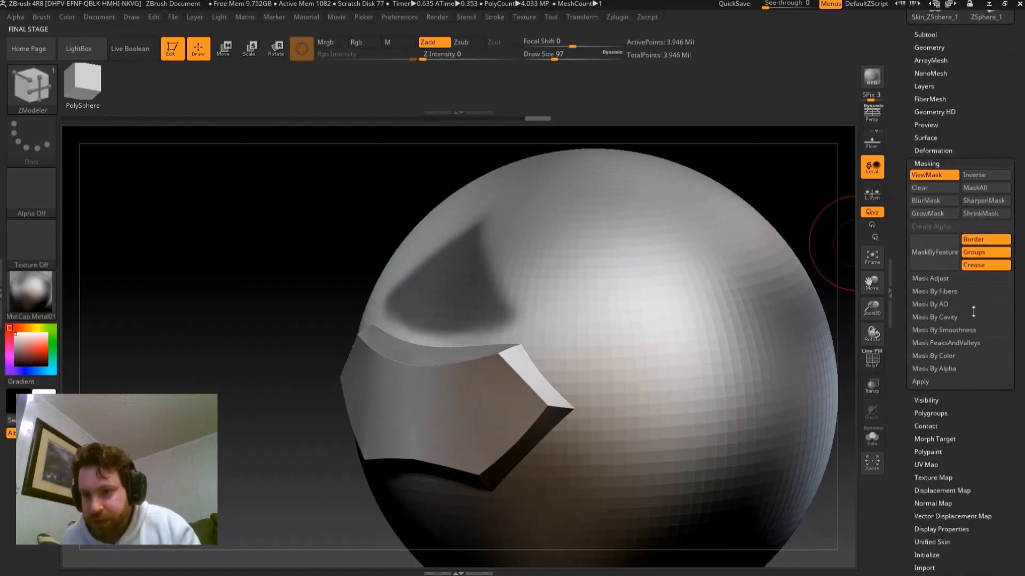
pyautogui.click(985, 201)
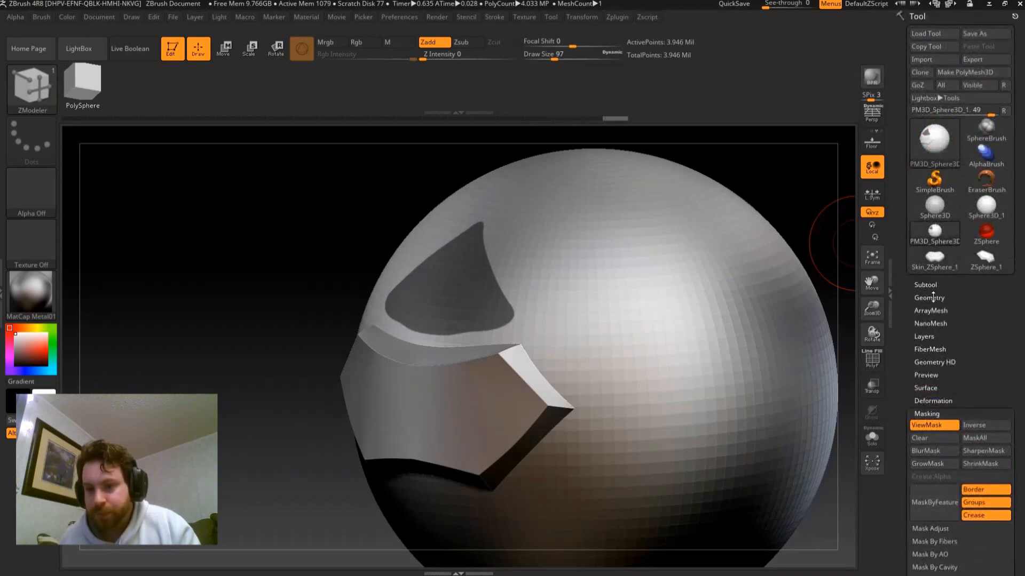
pyautogui.click(925, 285)
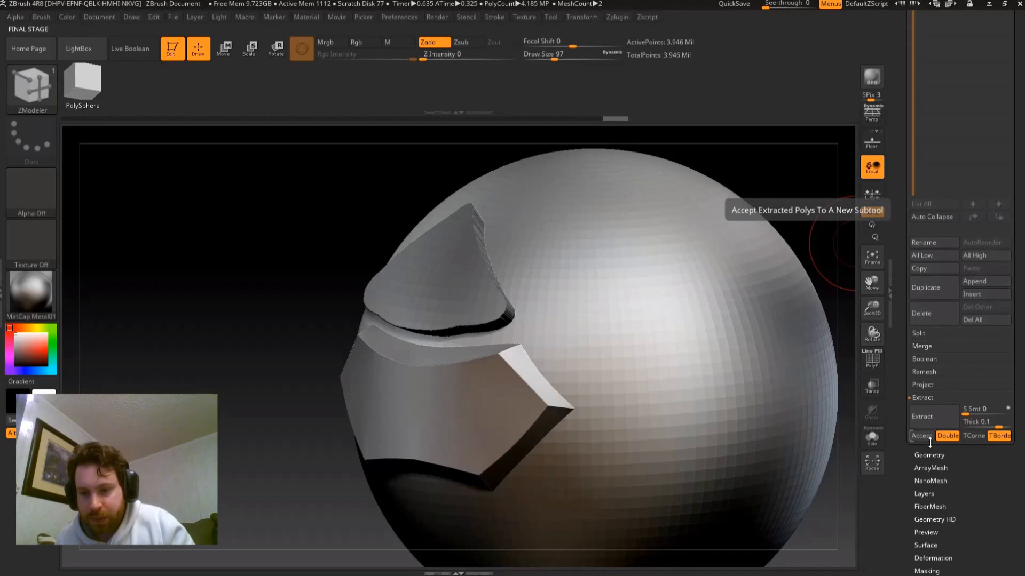
pyautogui.click(921, 435)
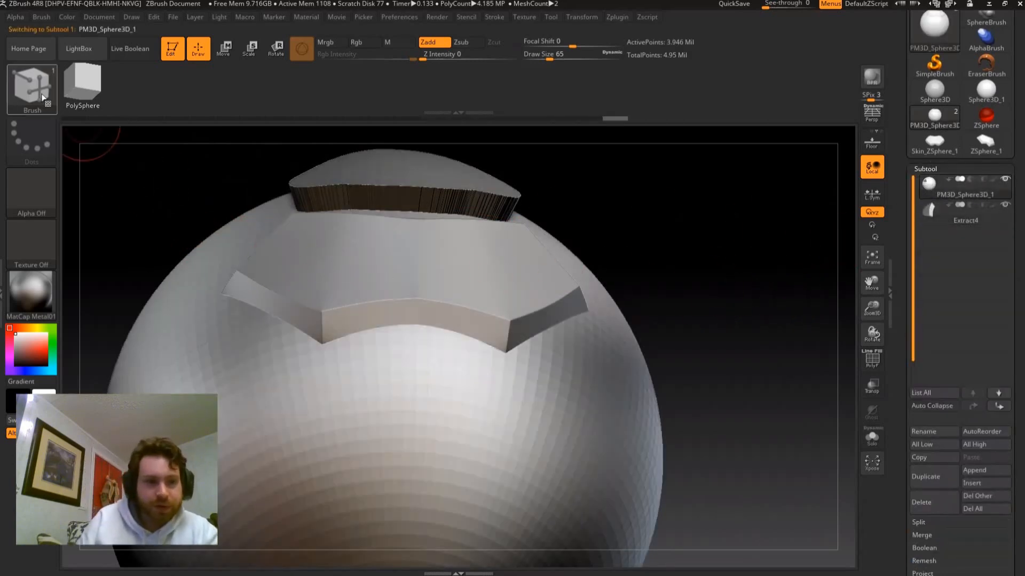
# Draw a grid of Topology-brush strands below the chest plate to form a thick curved panel.
pyautogui.click(31, 86)
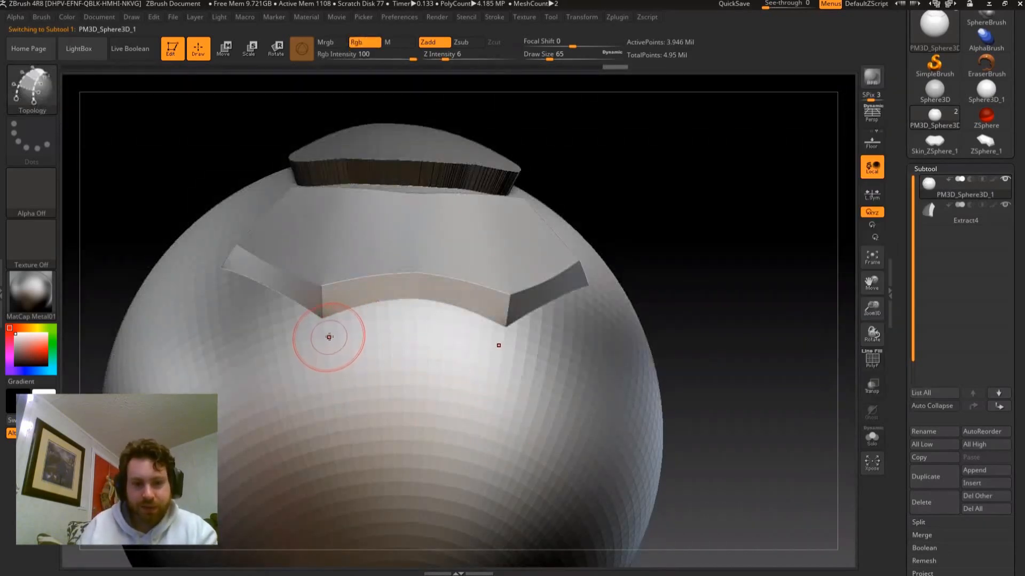
pyautogui.moveTo(330, 336); pyautogui.dragTo(498, 344)
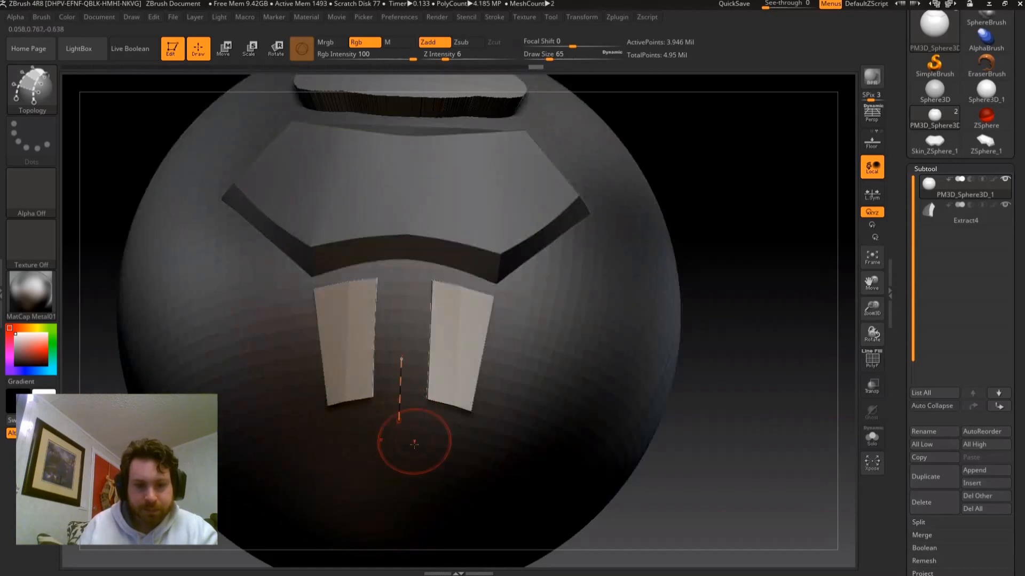
pyautogui.moveTo(400, 366); pyautogui.dragTo(406, 428)
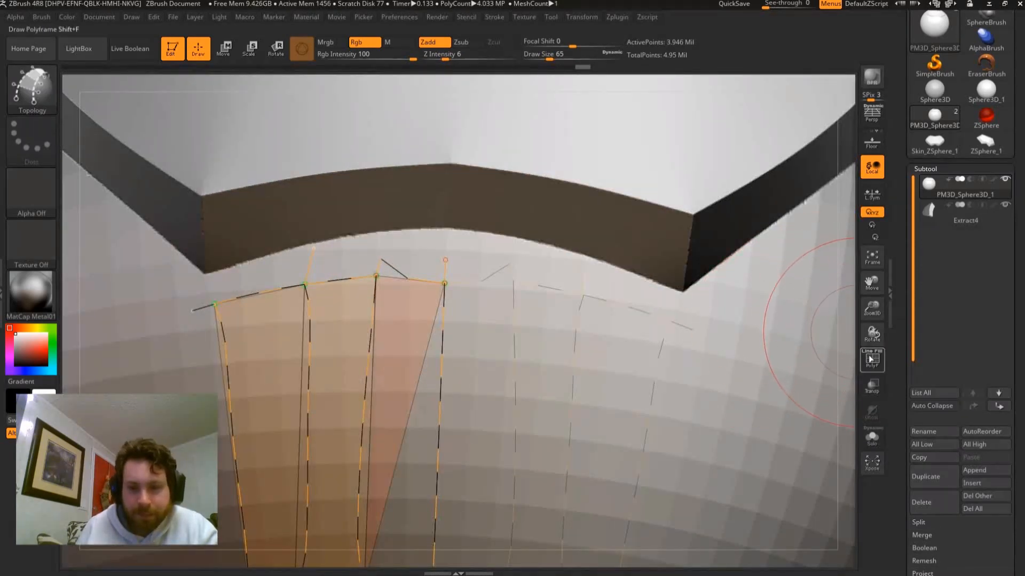
pyautogui.moveTo(444, 284); pyautogui.dragTo(814, 313)
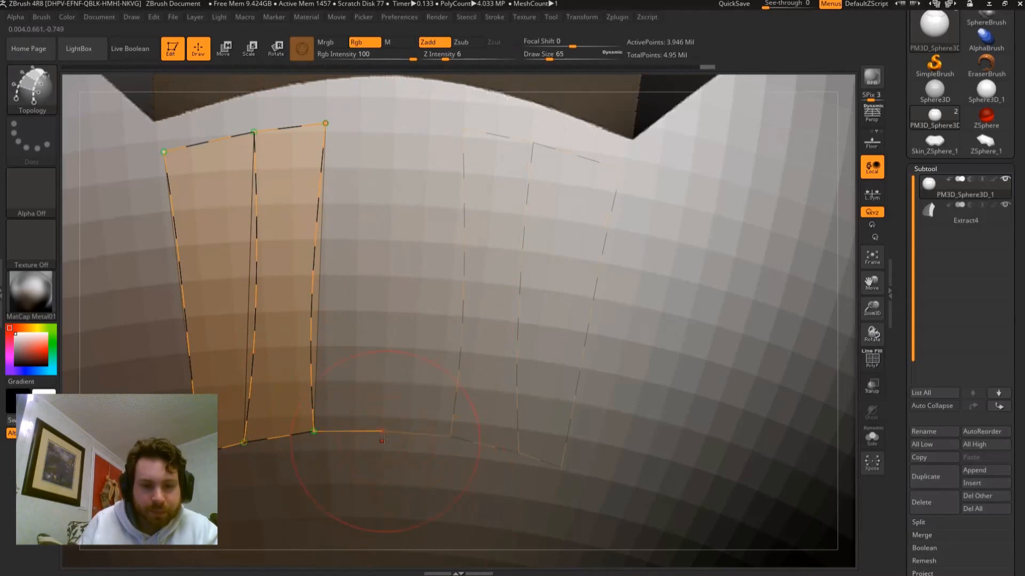
pyautogui.moveTo(381, 439); pyautogui.dragTo(390, 206)
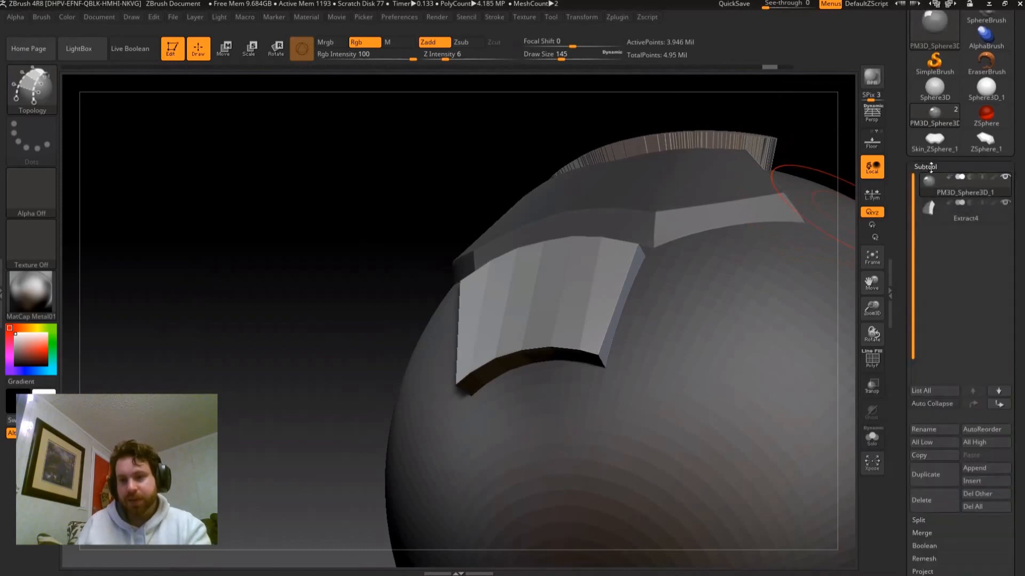
# Split To Parts the sphere mesh, confirm, and select the split-off lower plate subtool.
pyautogui.click(924, 167)
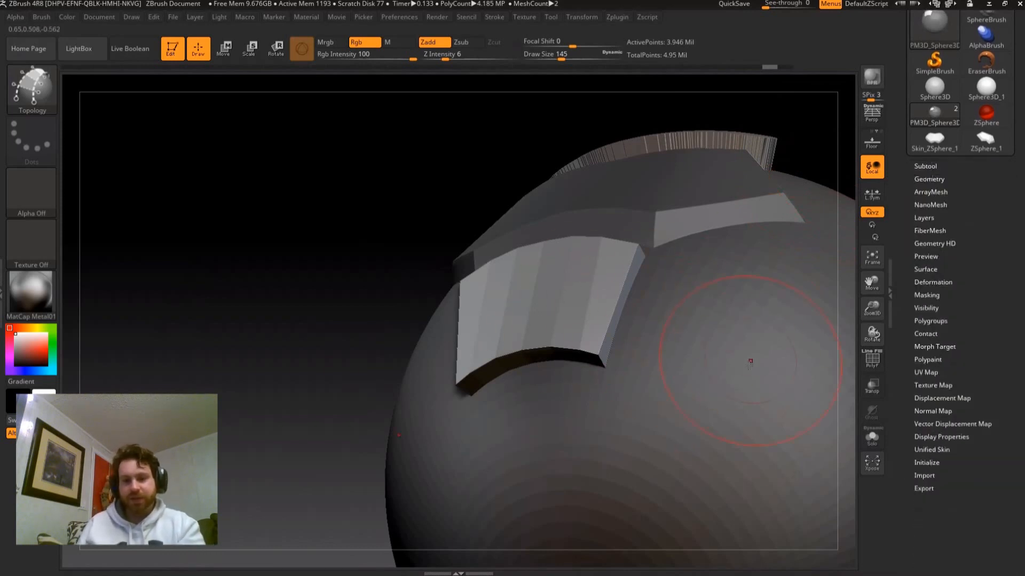
pyautogui.moveTo(757, 353)
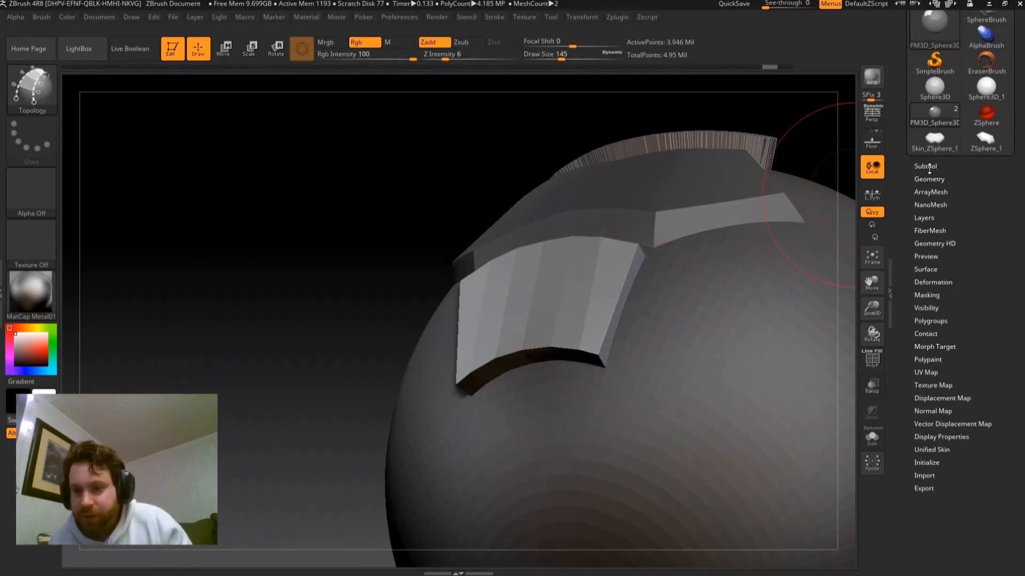
pyautogui.click(926, 166)
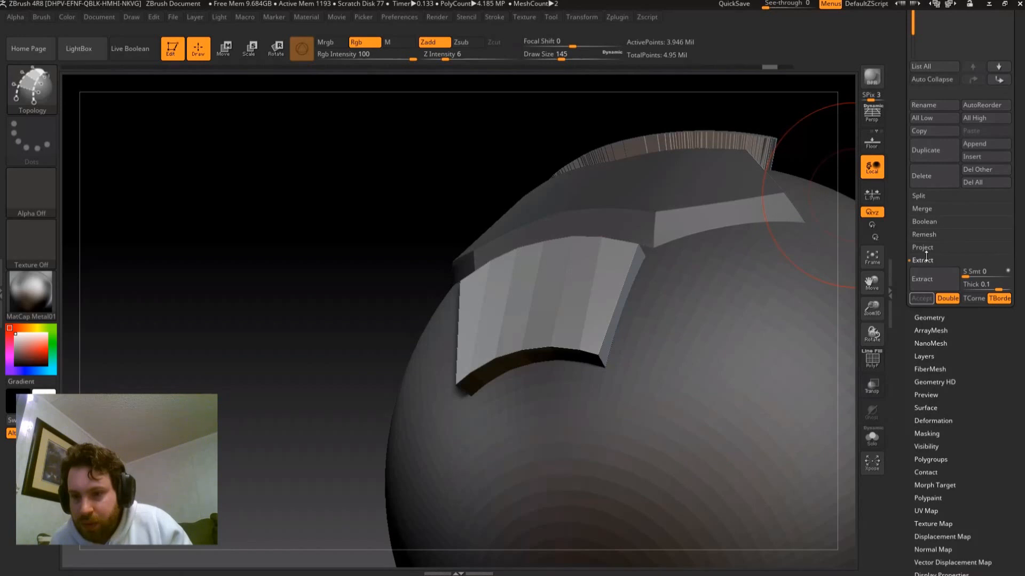
pyautogui.click(919, 195)
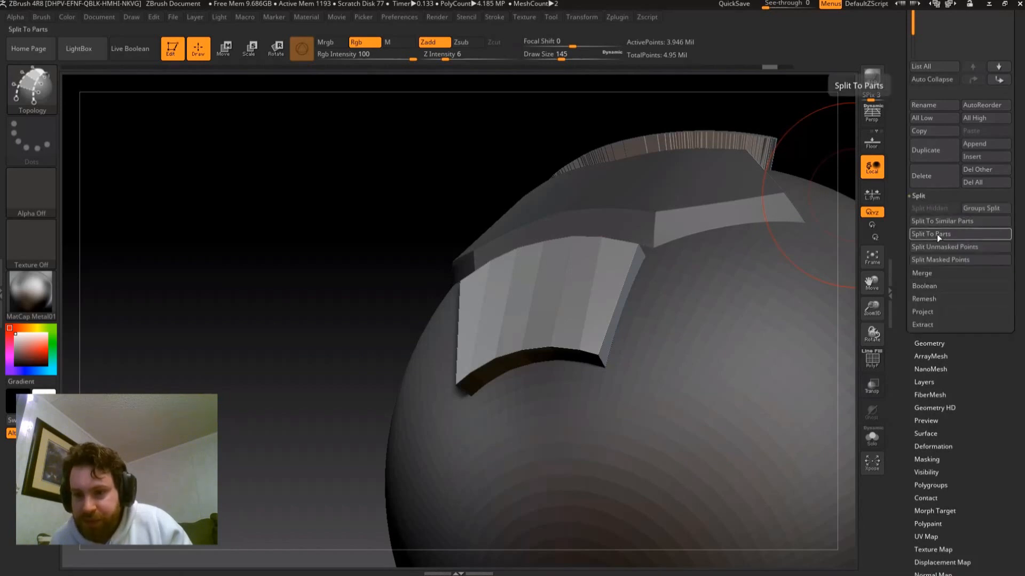
pyautogui.click(930, 234)
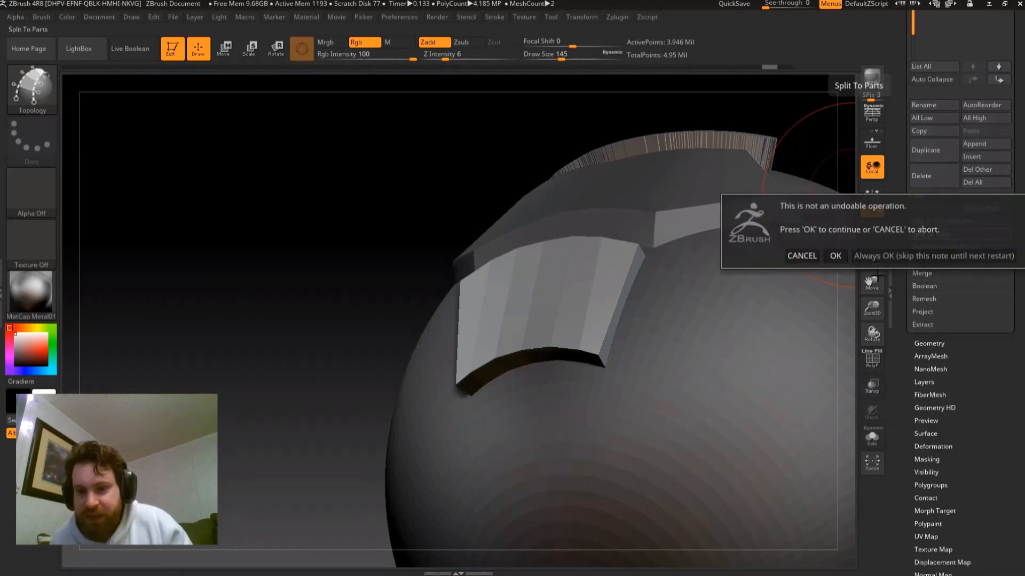
pyautogui.click(835, 255)
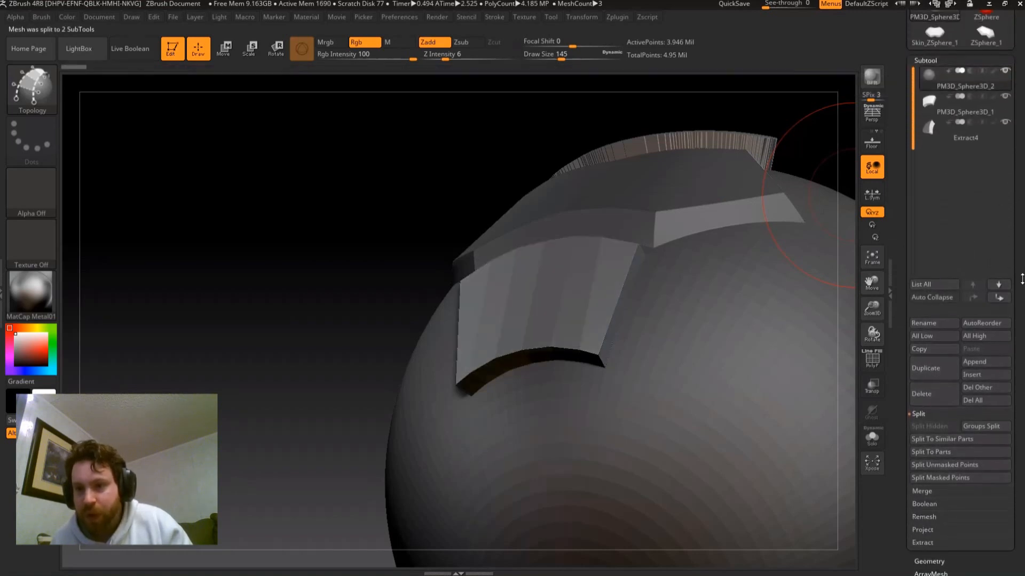
pyautogui.click(964, 112)
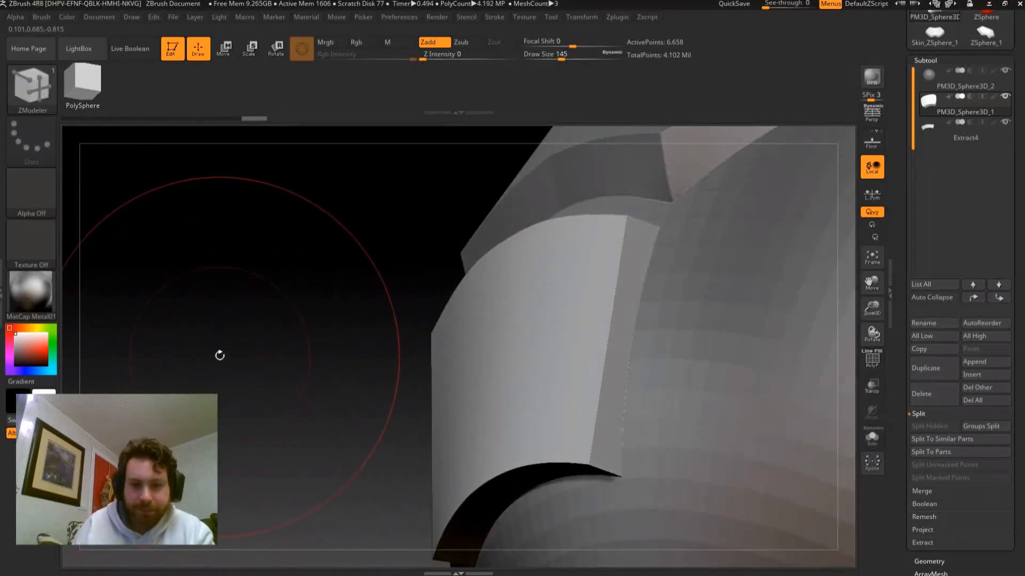
# Orbit around the split-off plate to inspect its edges and side thickness.
pyautogui.moveTo(219, 354); pyautogui.dragTo(274, 295)
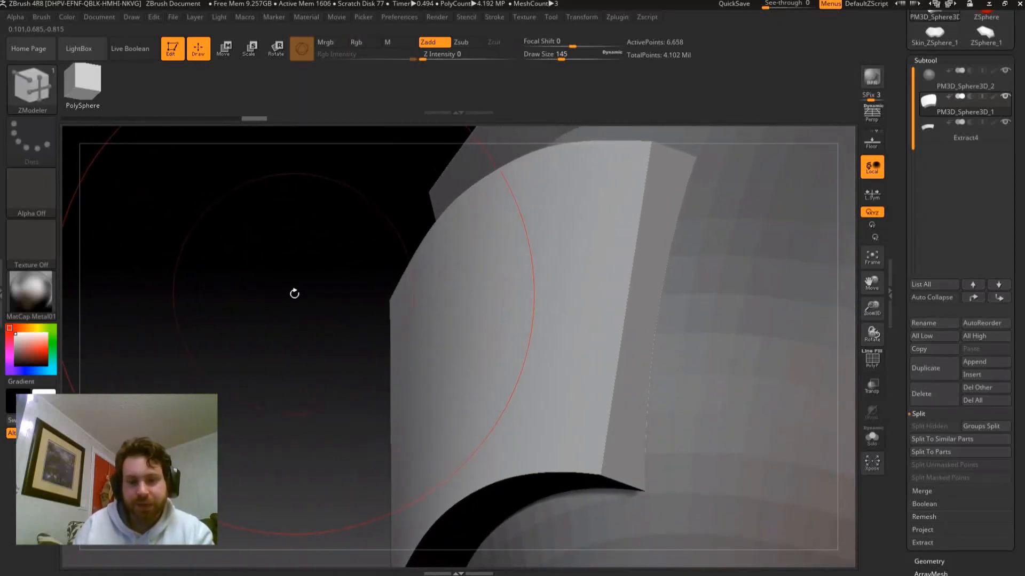
pyautogui.moveTo(294, 293); pyautogui.dragTo(334, 383)
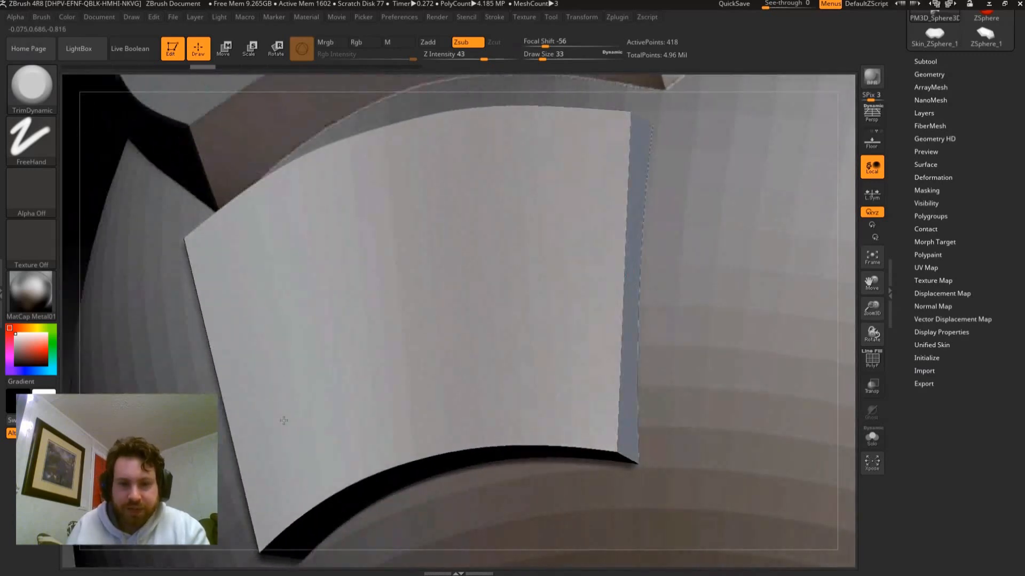
pyautogui.moveTo(283, 420); pyautogui.dragTo(413, 325)
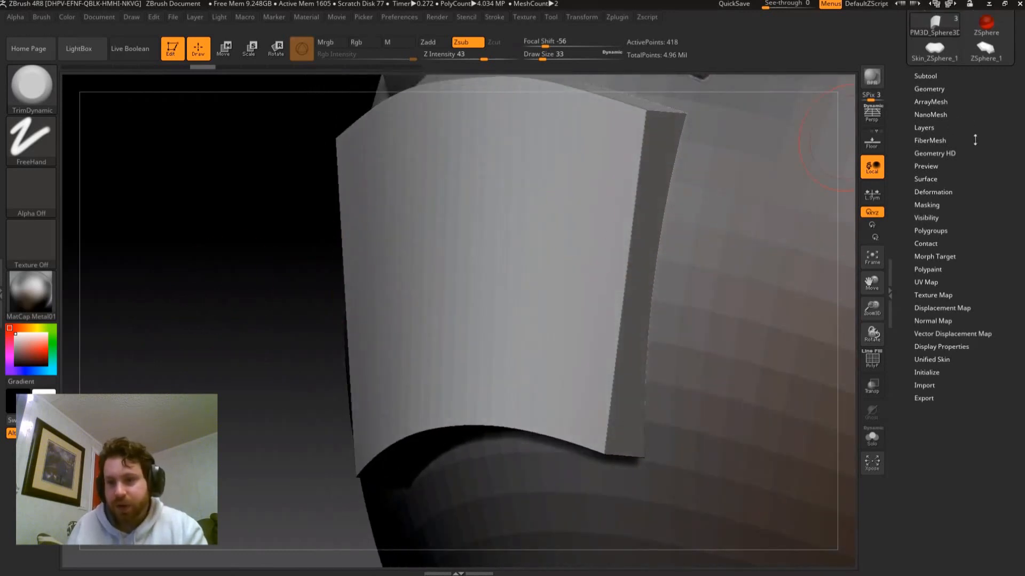
# Uncrease and subdivide the plate in Tool > Geometry so its hard corners round into soft bevels.
pyautogui.click(929, 88)
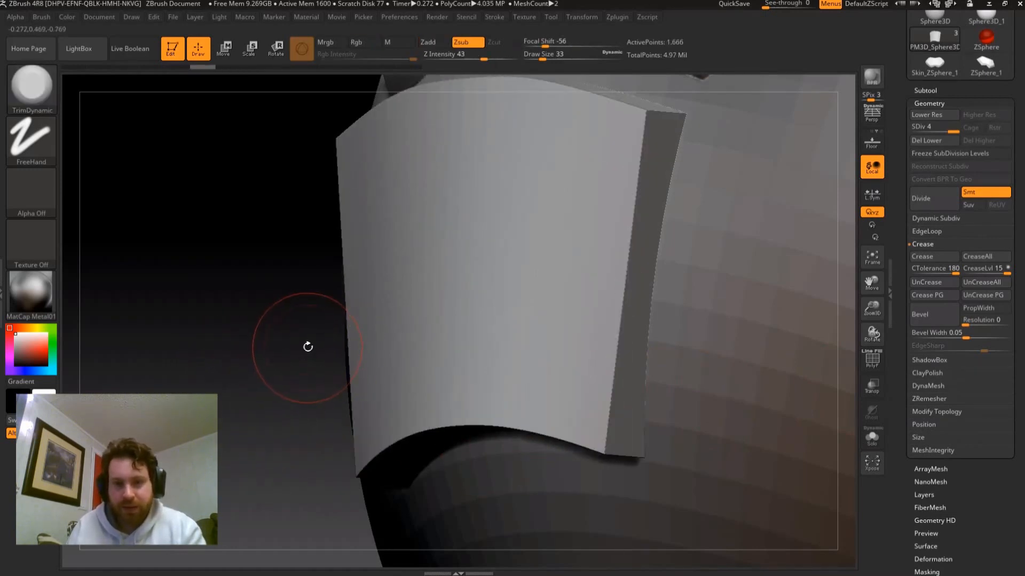
pyautogui.click(927, 282)
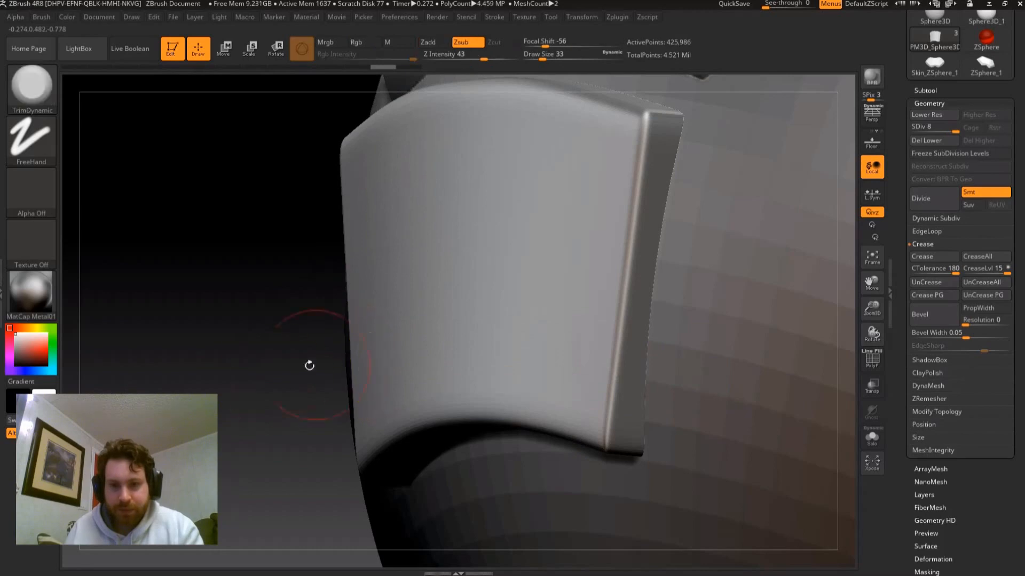
pyautogui.moveTo(309, 366); pyautogui.dragTo(446, 290)
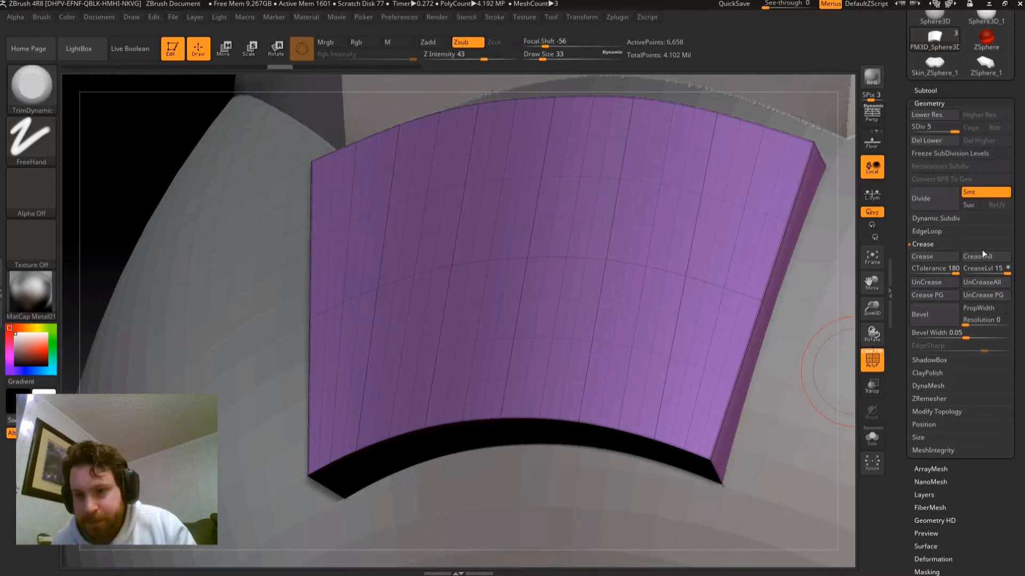
pyautogui.click(920, 314)
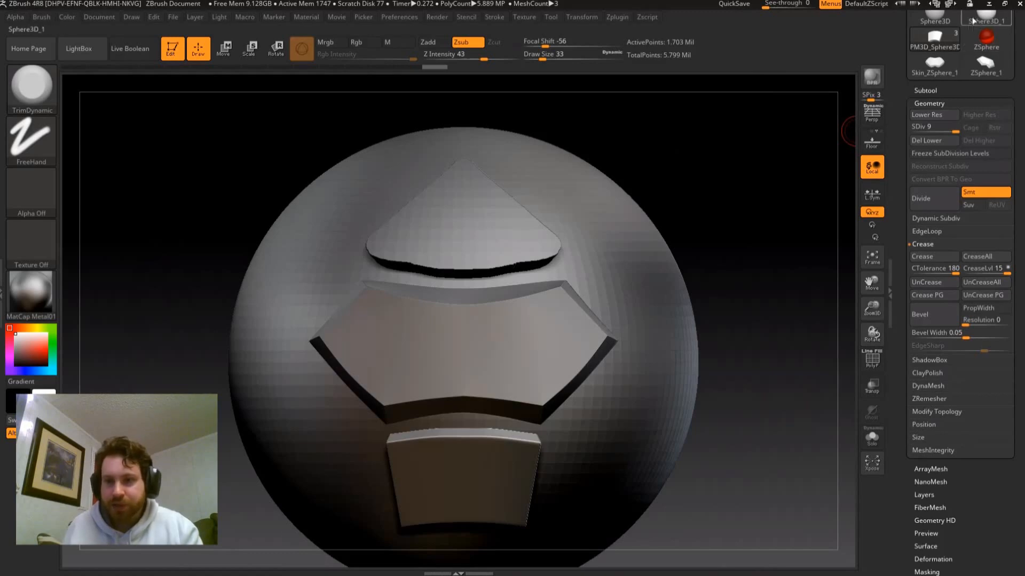
pyautogui.moveTo(989, 6)
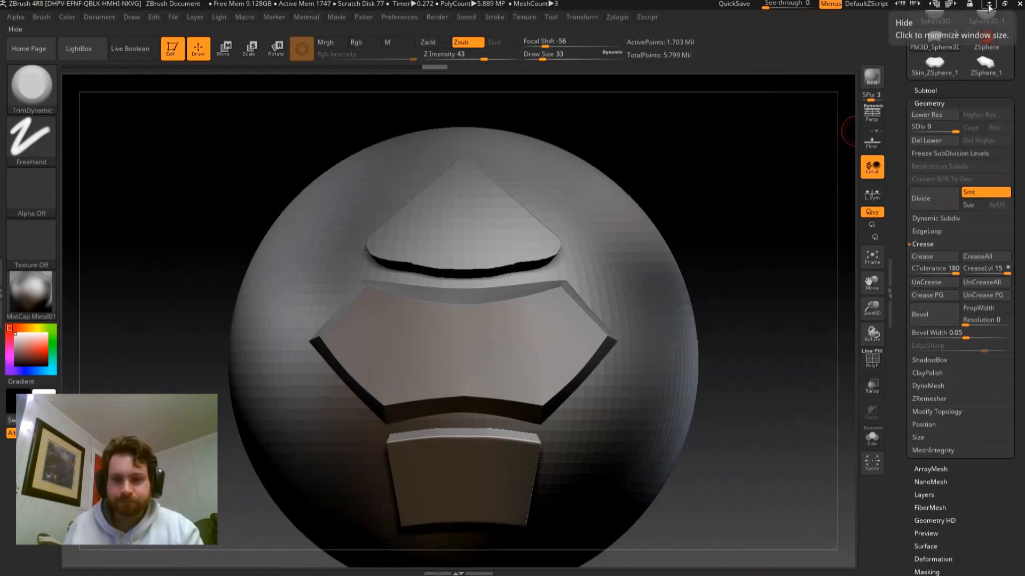